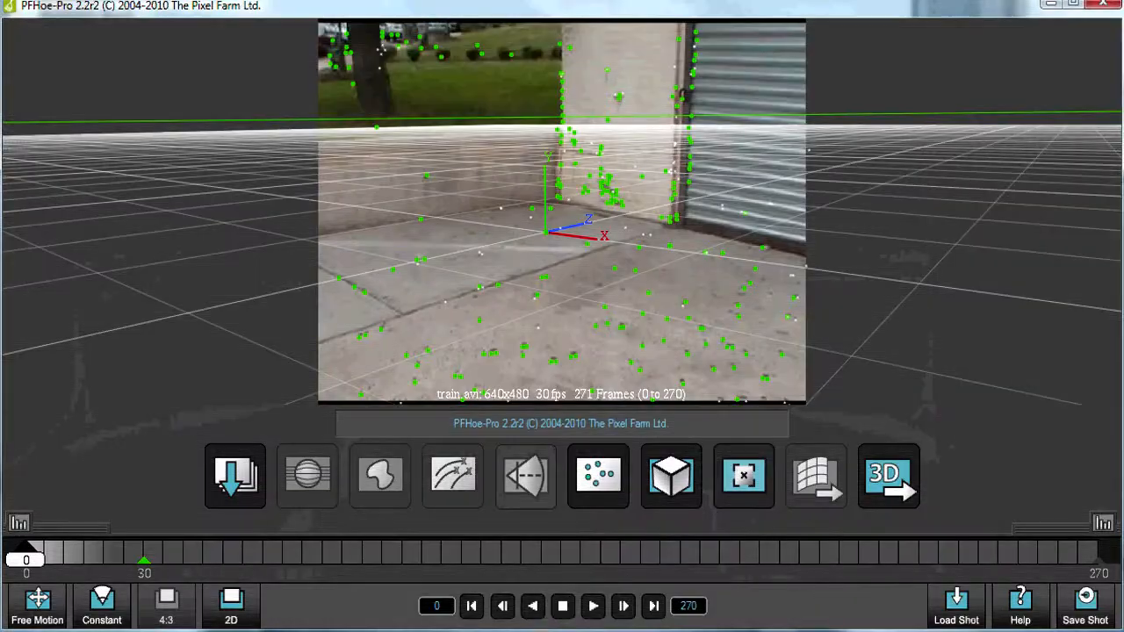
Play back the tracked footage and orbit the solve to inspect the point cloud, then scrub back to the start
{"action": "left_click", "coordinate": [594, 606]}
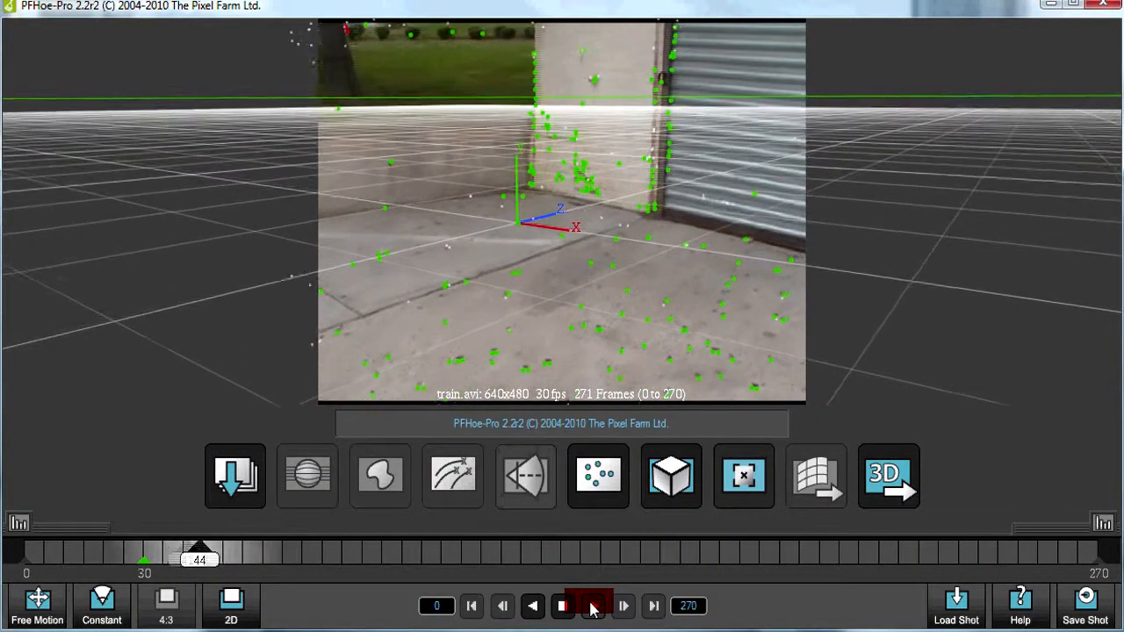
{"action": "left_click", "coordinate": [623, 606]}
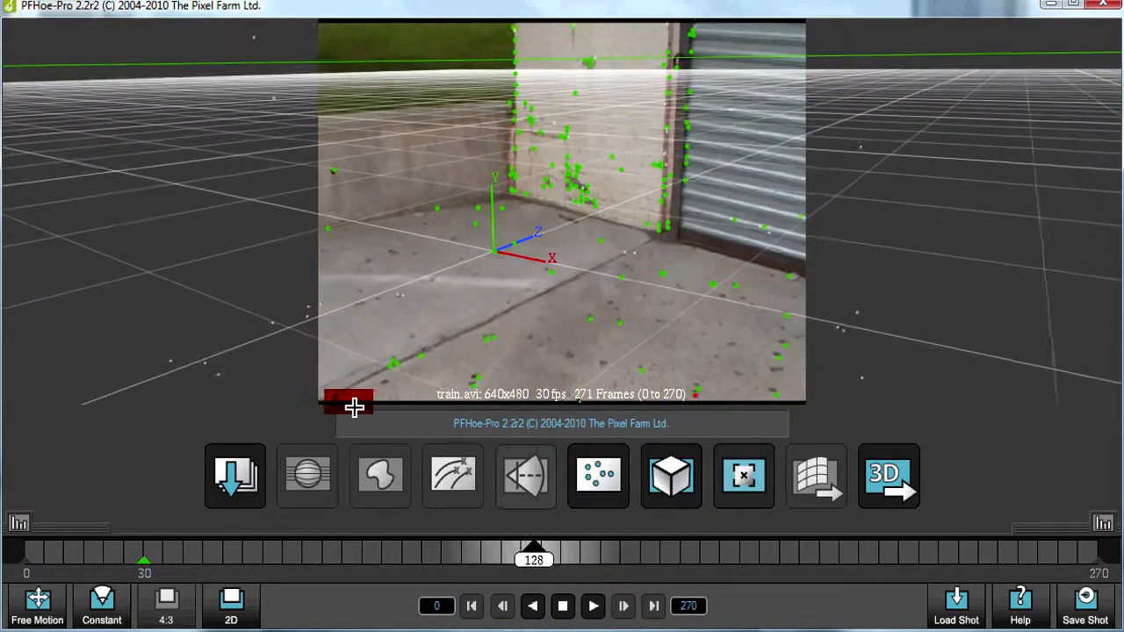
{"action": "left_click_drag", "start_coordinate": [533, 559], "coordinate": [706, 559]}
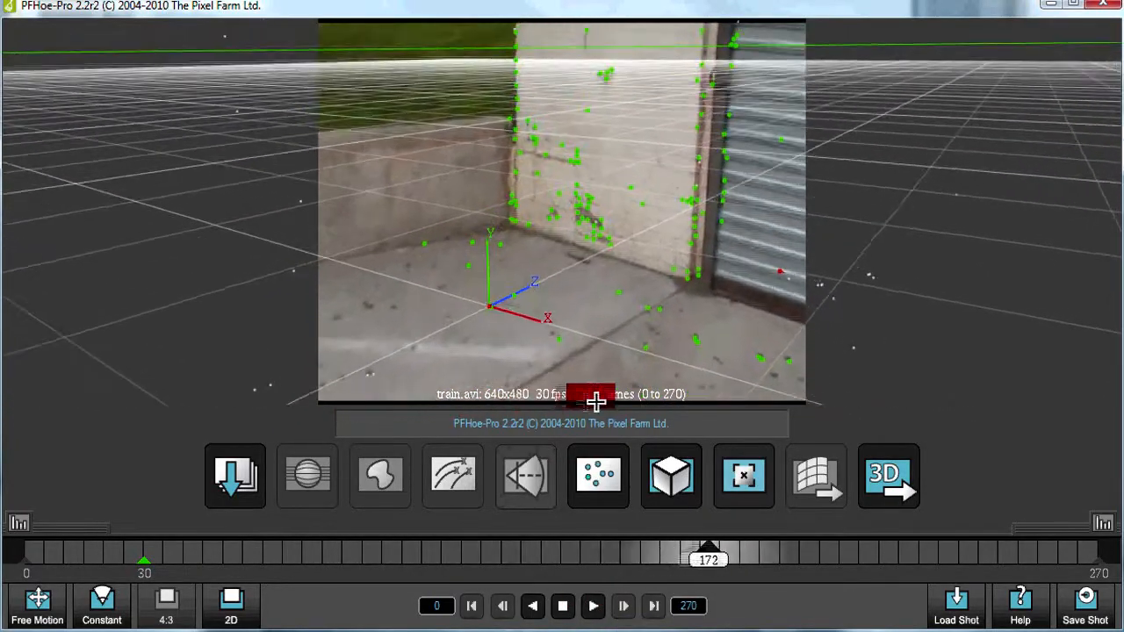
{"action": "left_click_drag", "start_coordinate": [705, 553], "coordinate": [867, 553]}
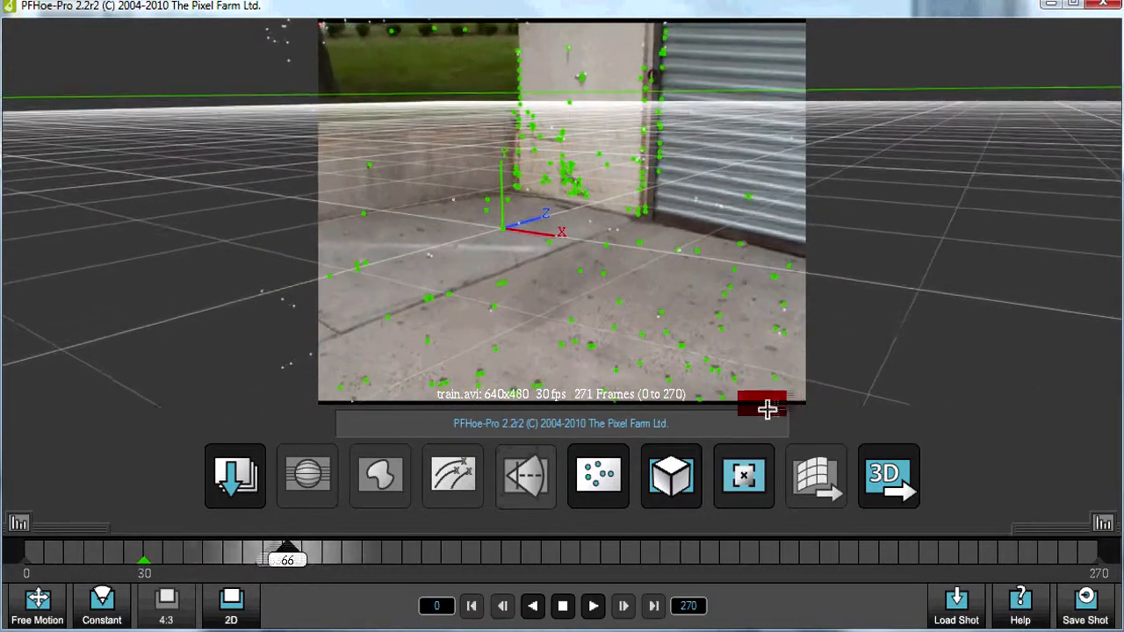
{"action": "left_click_drag", "start_coordinate": [288, 558], "coordinate": [446, 558]}
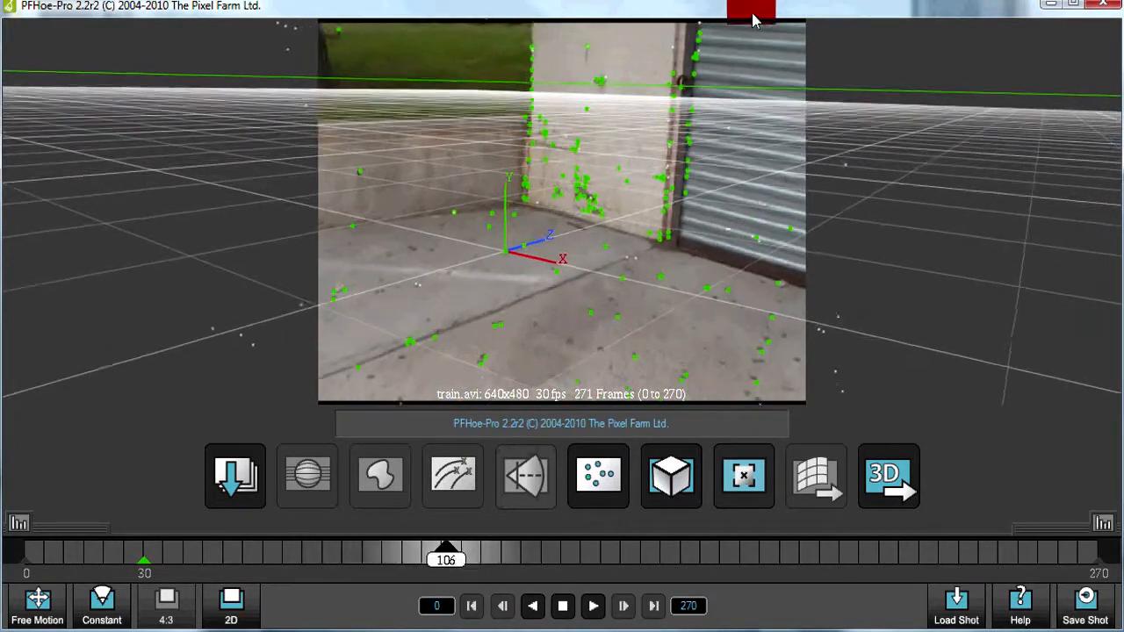
{"action": "left_click_drag", "start_coordinate": [446, 558], "coordinate": [629, 558]}
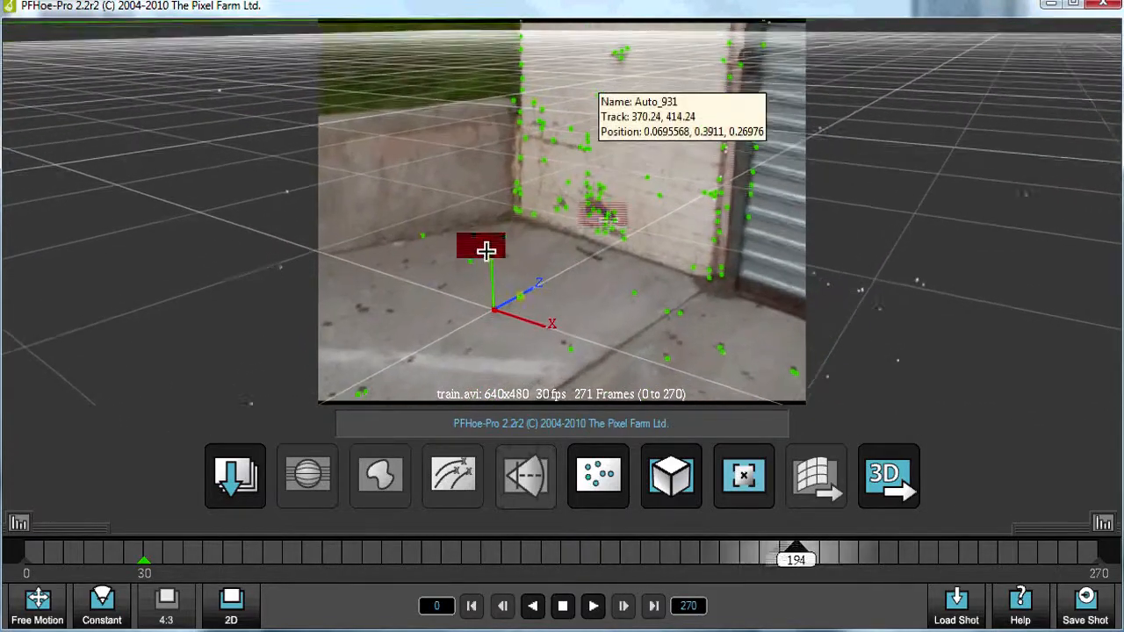
{"action": "left_click_drag", "start_coordinate": [795, 548], "coordinate": [959, 547]}
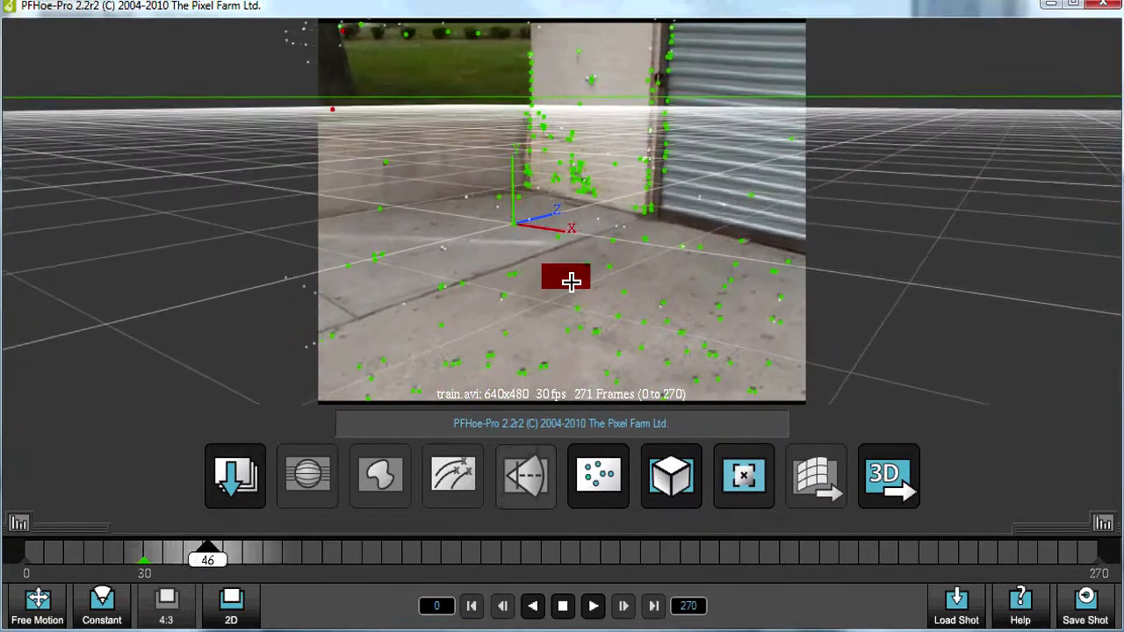
{"action": "left_click_drag", "start_coordinate": [207, 559], "coordinate": [387, 555]}
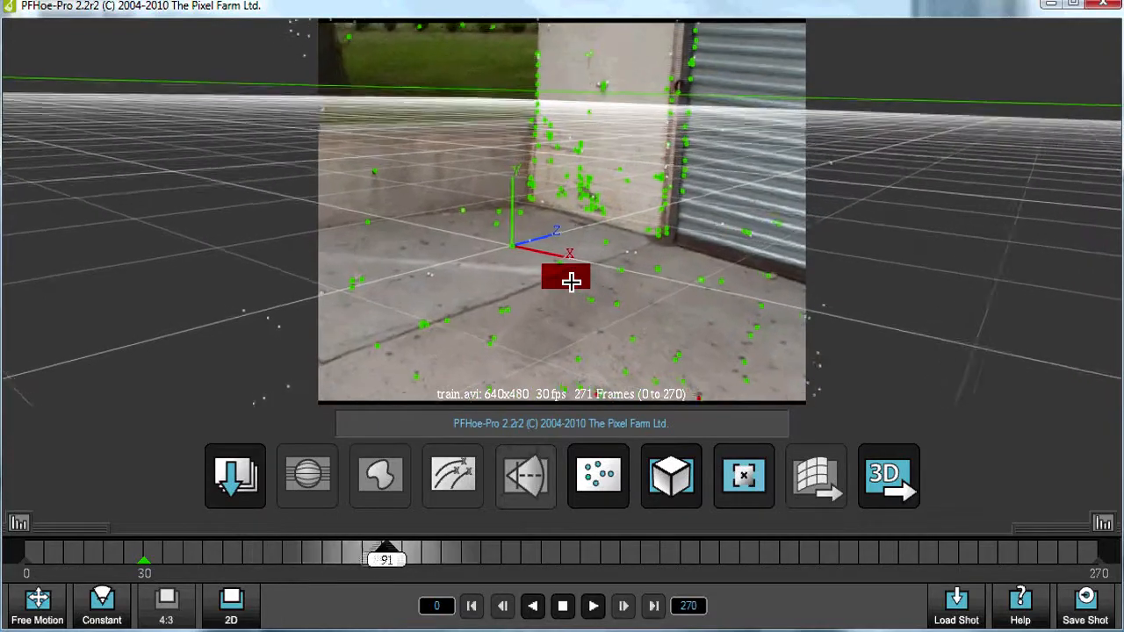
{"action": "left_click_drag", "start_coordinate": [386, 559], "coordinate": [558, 558]}
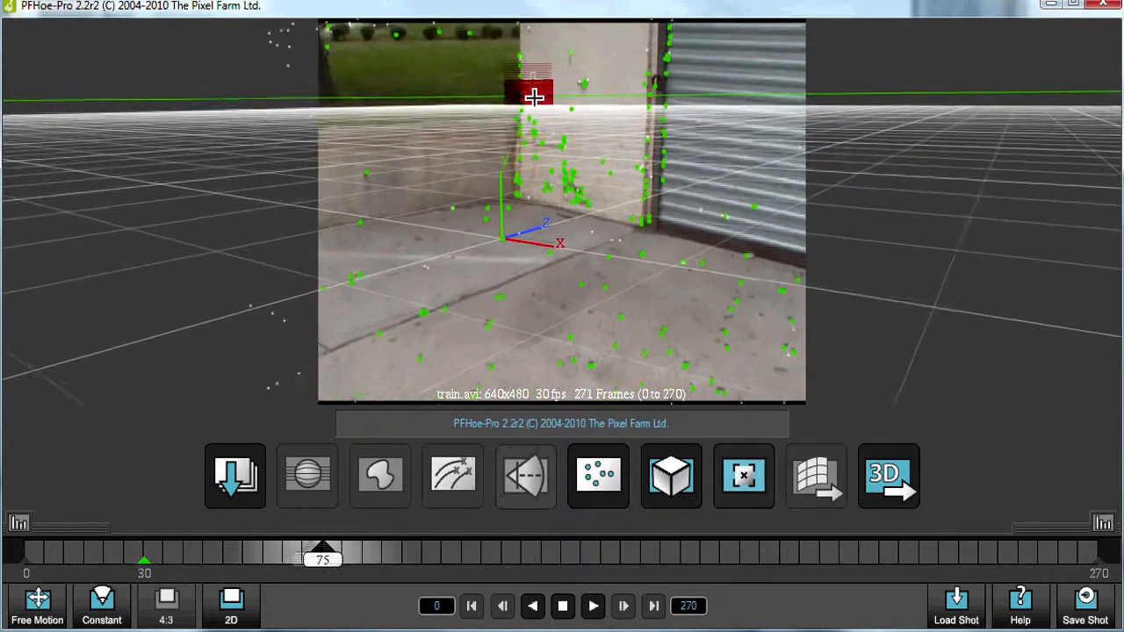
{"action": "left_click_drag", "start_coordinate": [324, 548], "coordinate": [481, 553]}
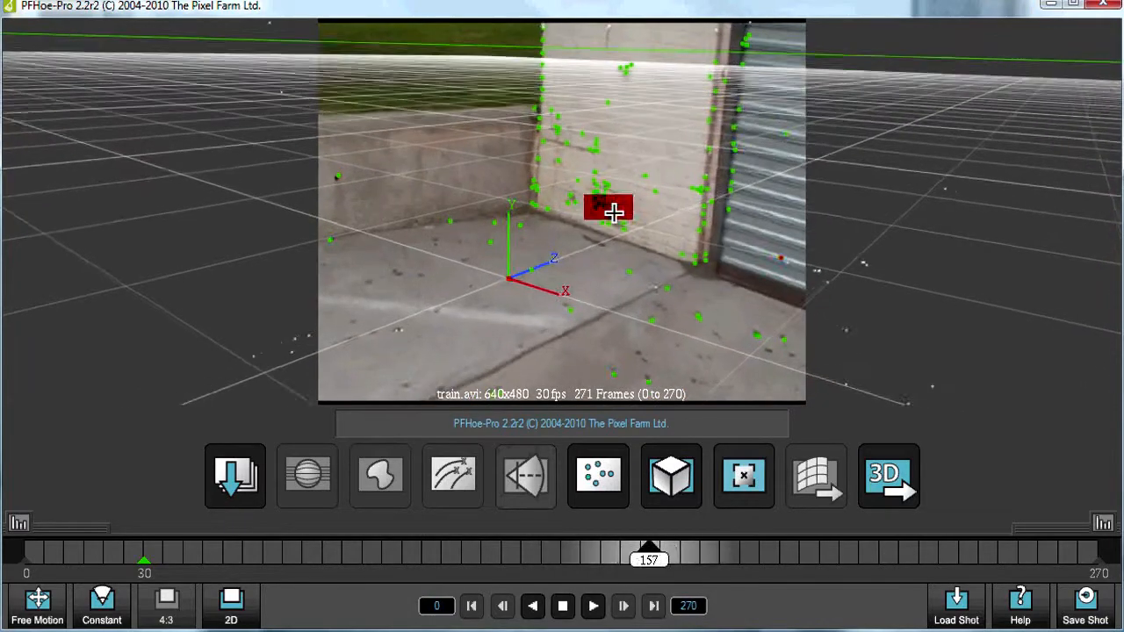
{"action": "left_click_drag", "start_coordinate": [648, 548], "coordinate": [811, 548]}
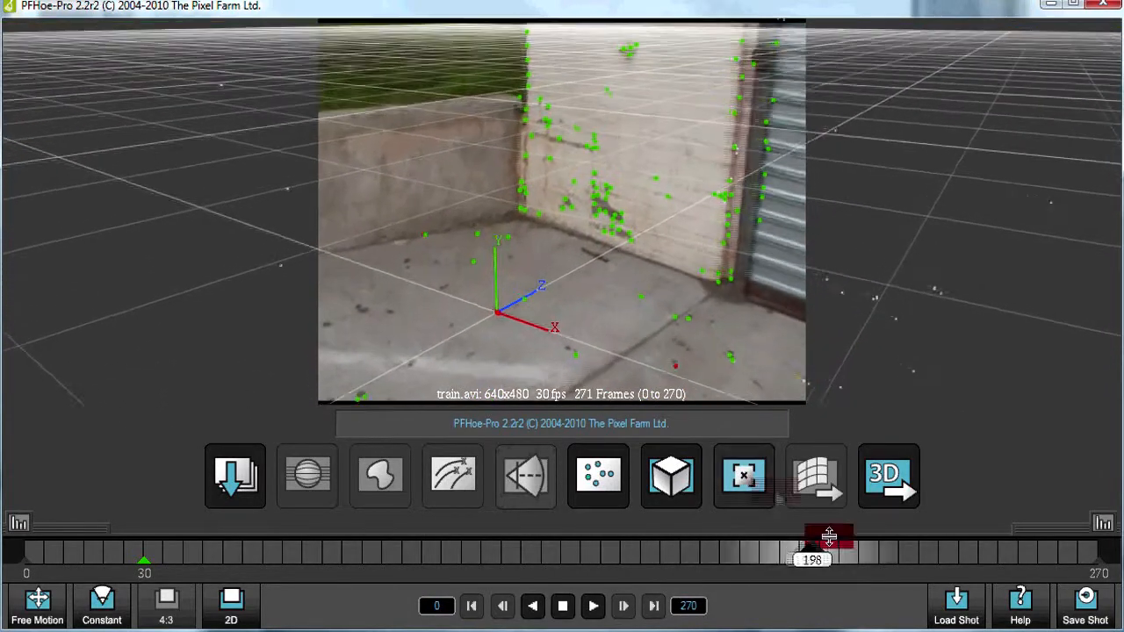
{"action": "left_click_drag", "start_coordinate": [811, 544], "coordinate": [27, 558]}
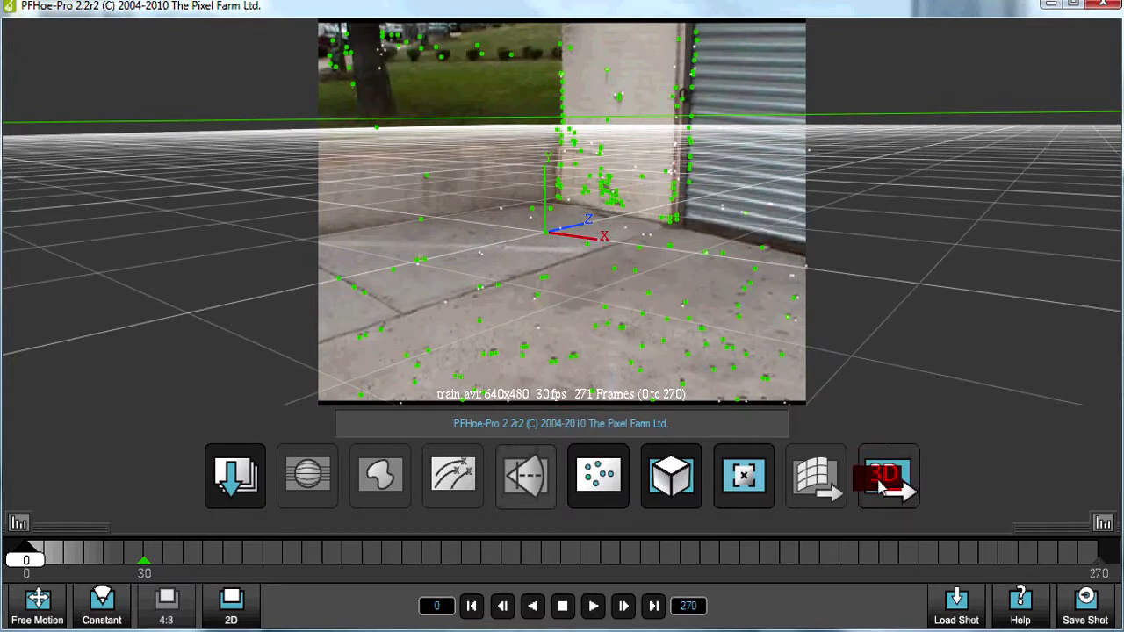
Export the camera and feature data as XML at scale factor 1 to the MatchMove Assist folder
{"action": "left_click", "coordinate": [886, 478]}
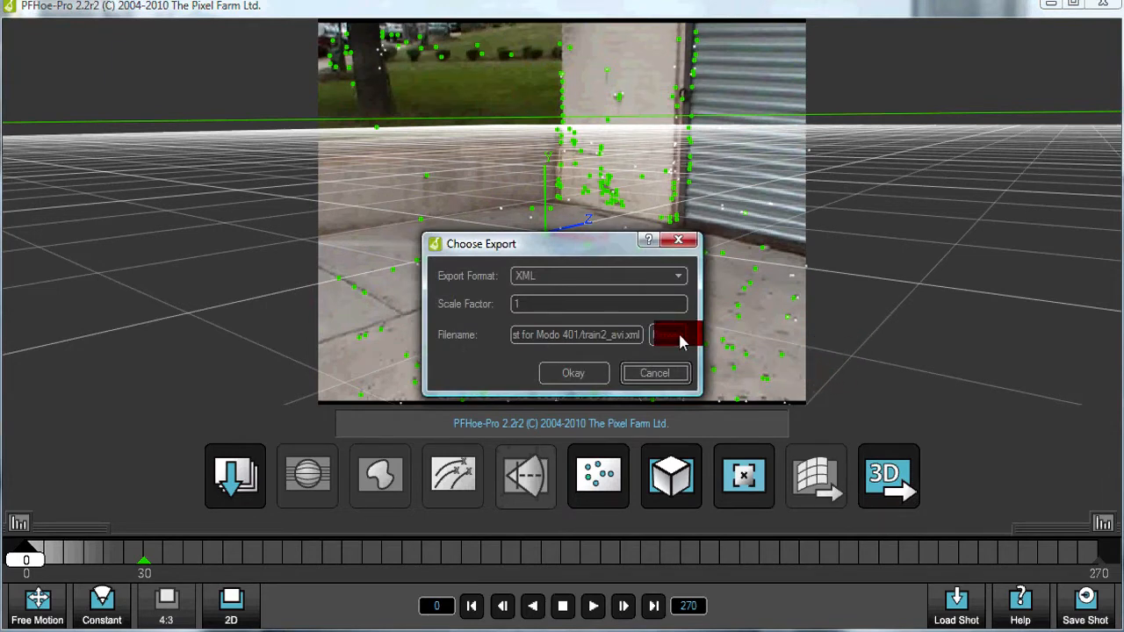
{"action": "left_click", "coordinate": [676, 334]}
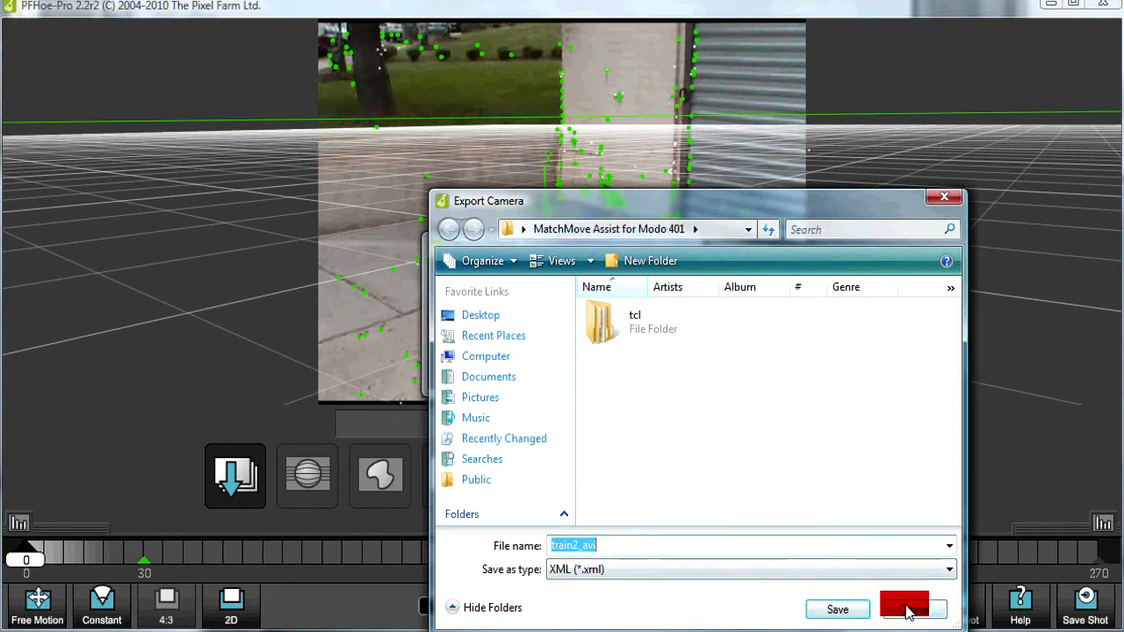
{"action": "left_click", "coordinate": [836, 609]}
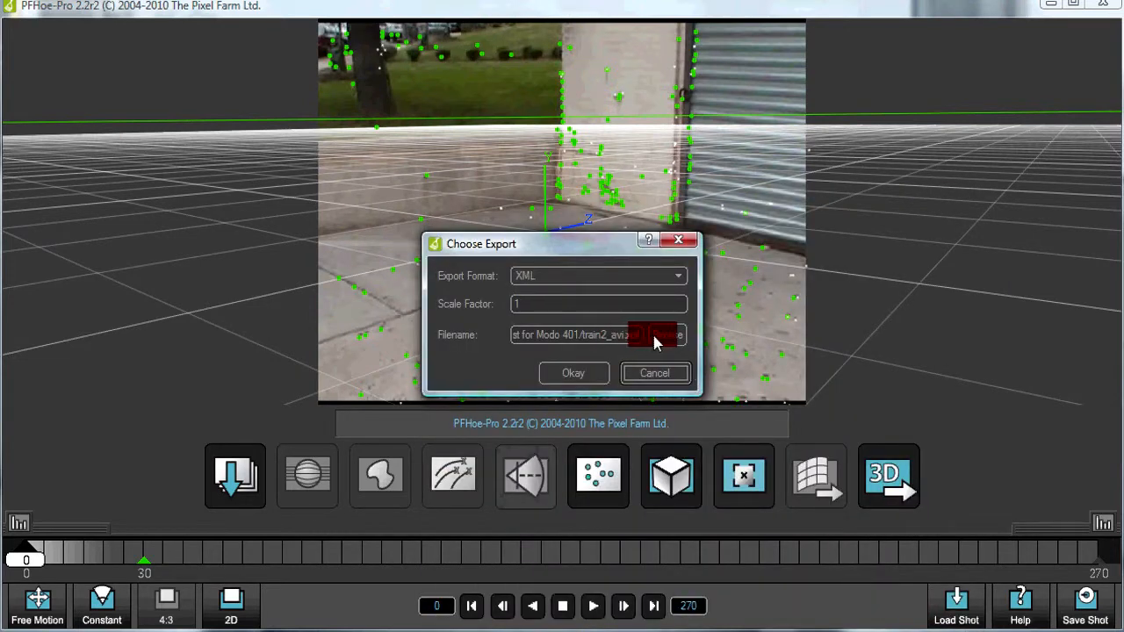
{"action": "left_click", "coordinate": [653, 333]}
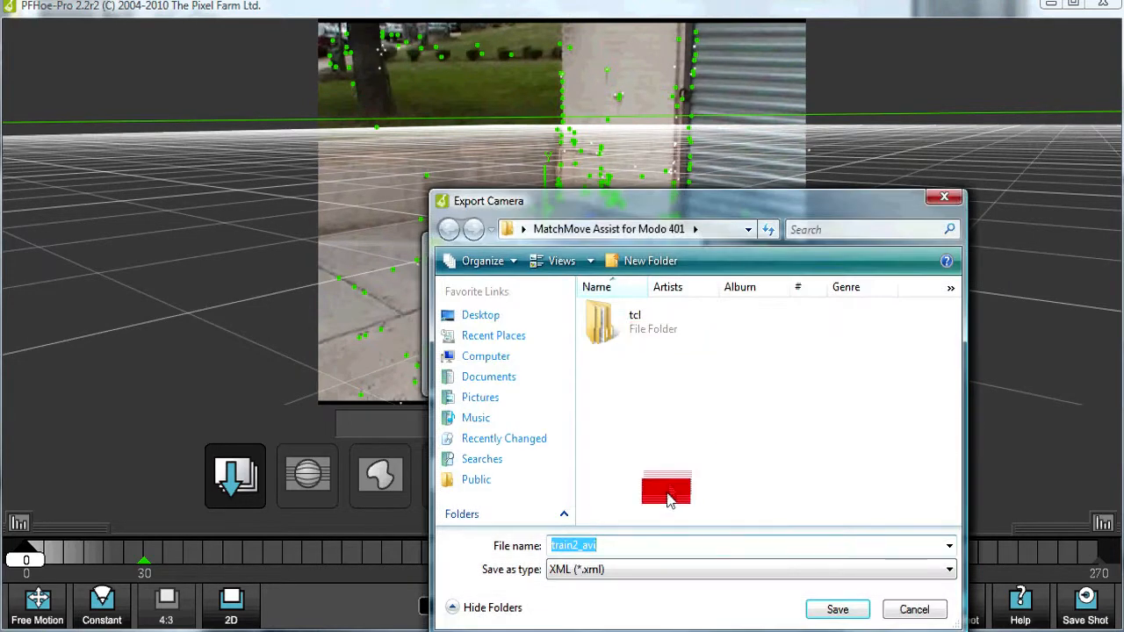
{"action": "left_click", "coordinate": [836, 609]}
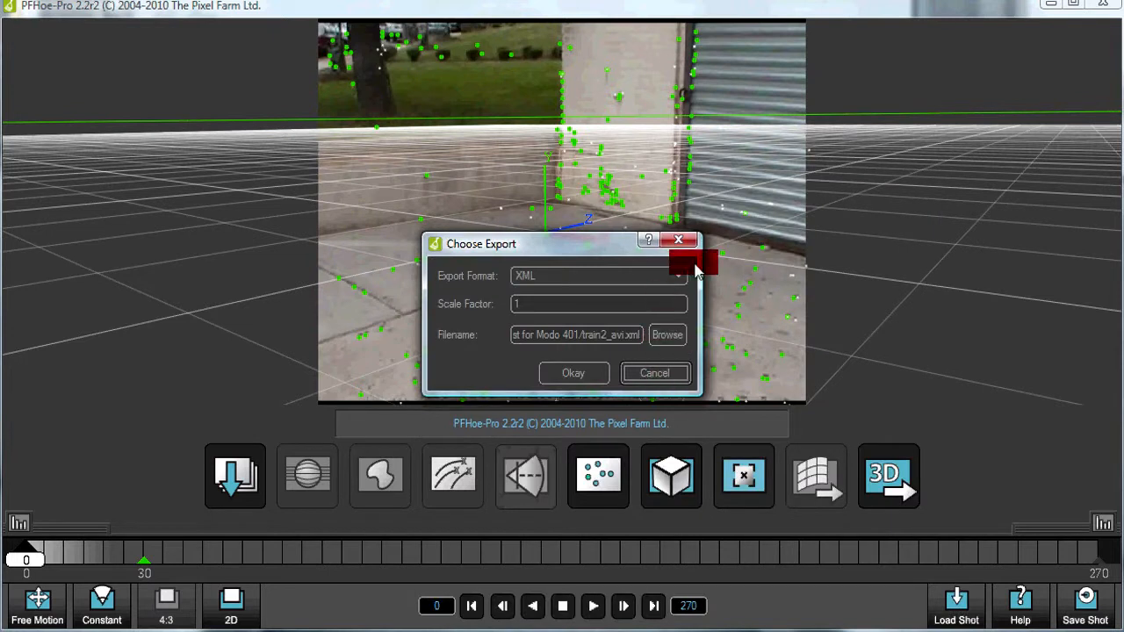
{"action": "left_click", "coordinate": [597, 304]}
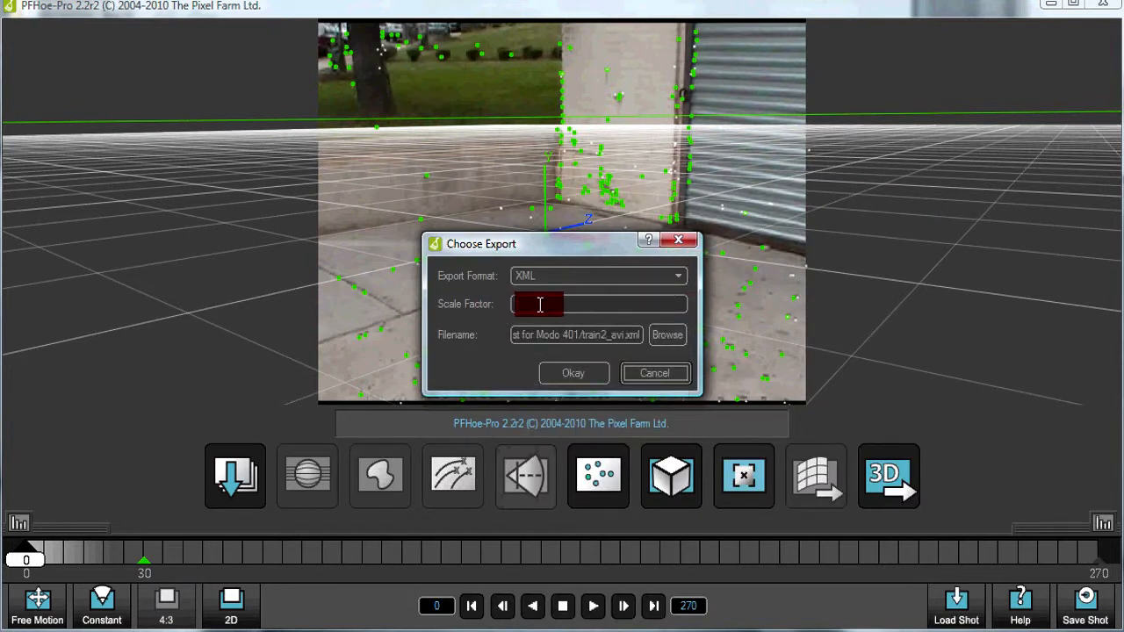
{"action": "mouse_move", "coordinate": [541, 305]}
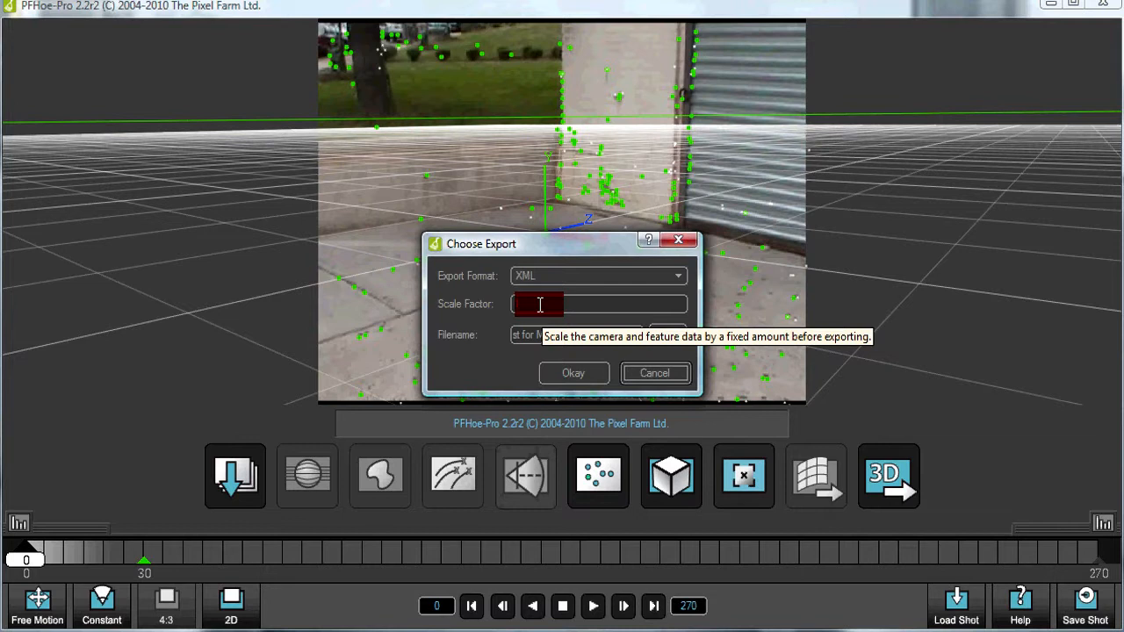
{"action": "type", "text": "1"}
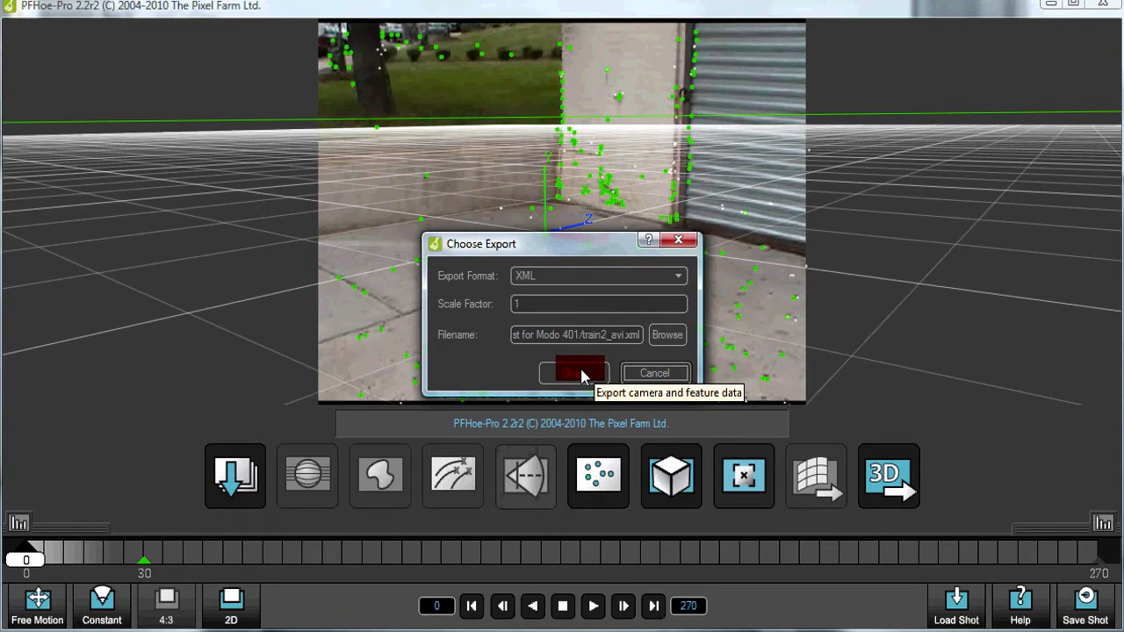
{"action": "left_click", "coordinate": [576, 372]}
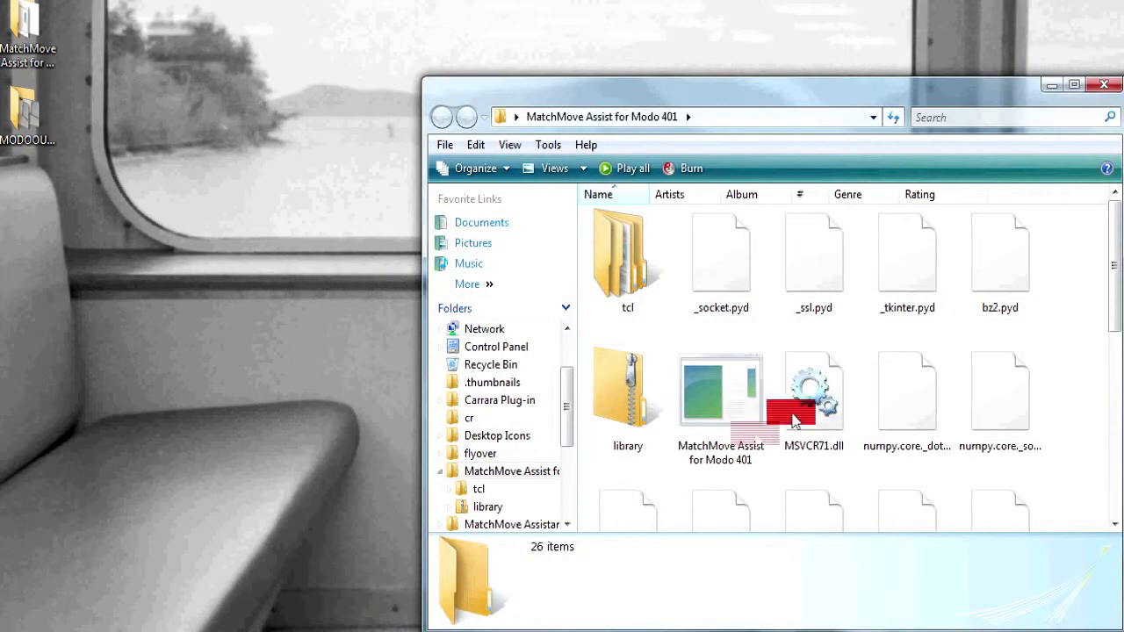
Launch the MatchMove Assist for Modo 401 executable from its folder
{"action": "scroll", "scroll_direction": "down", "scroll_amount": 3}
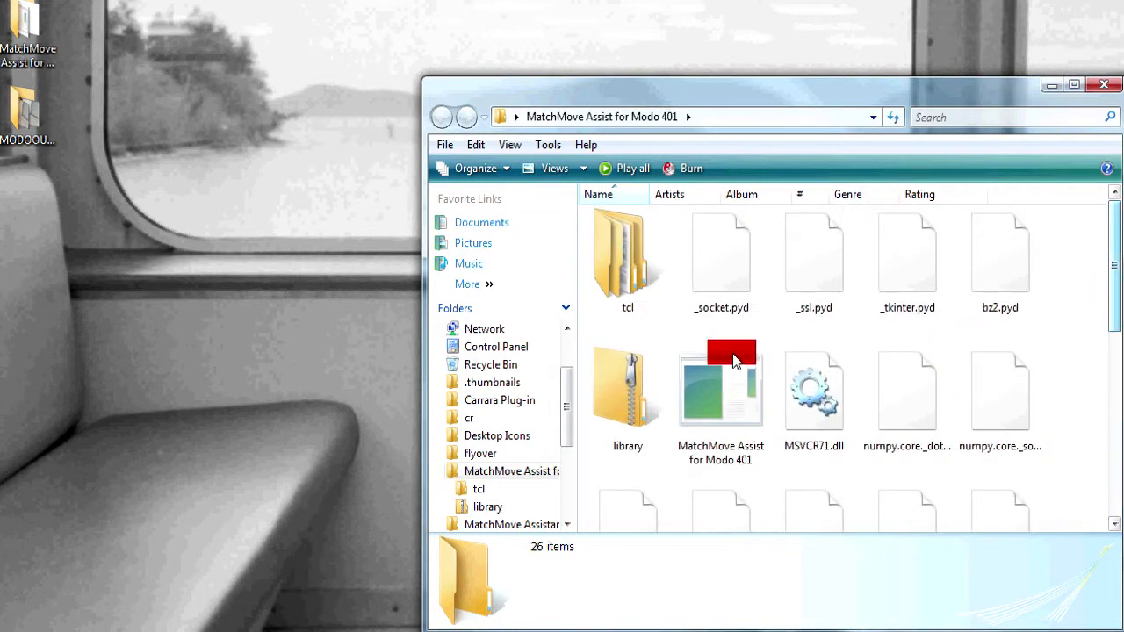
{"action": "double_click", "coordinate": [720, 386]}
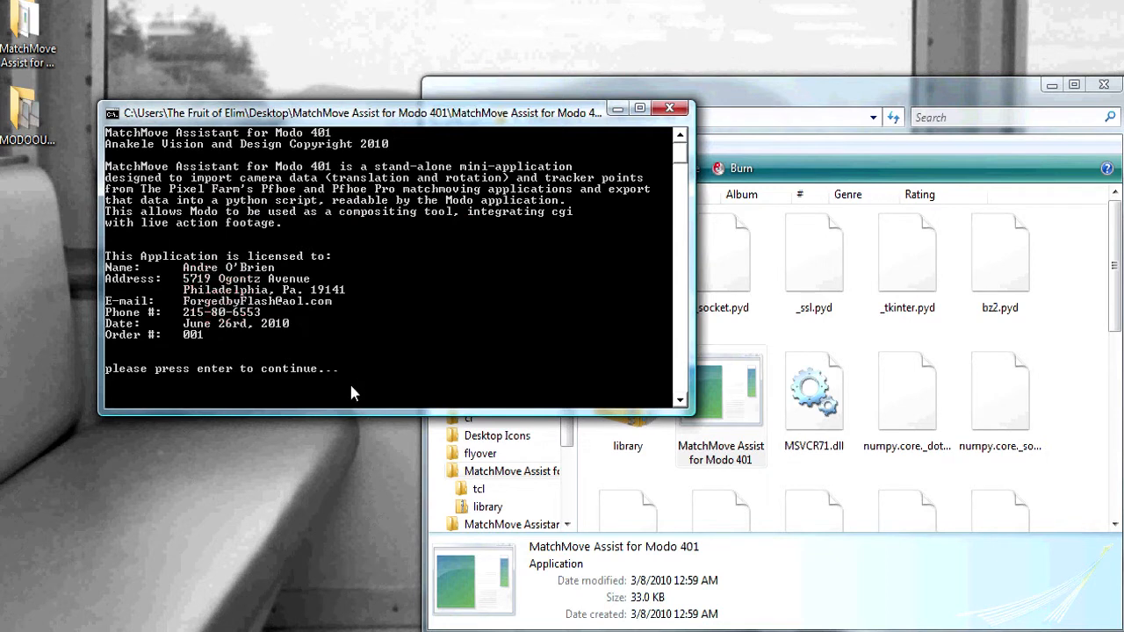
Enter train2_avi as the PFHoe XML name to produce train2_avi.py, then exit the converter
{"action": "key", "text": "enter"}
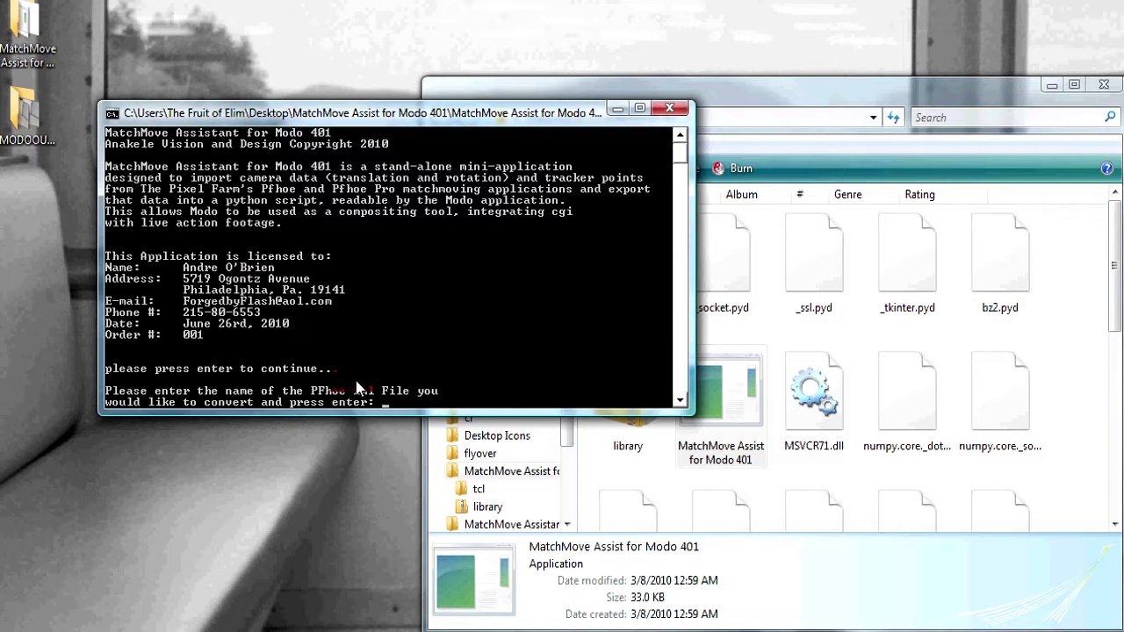
{"action": "type", "text": "tra"}
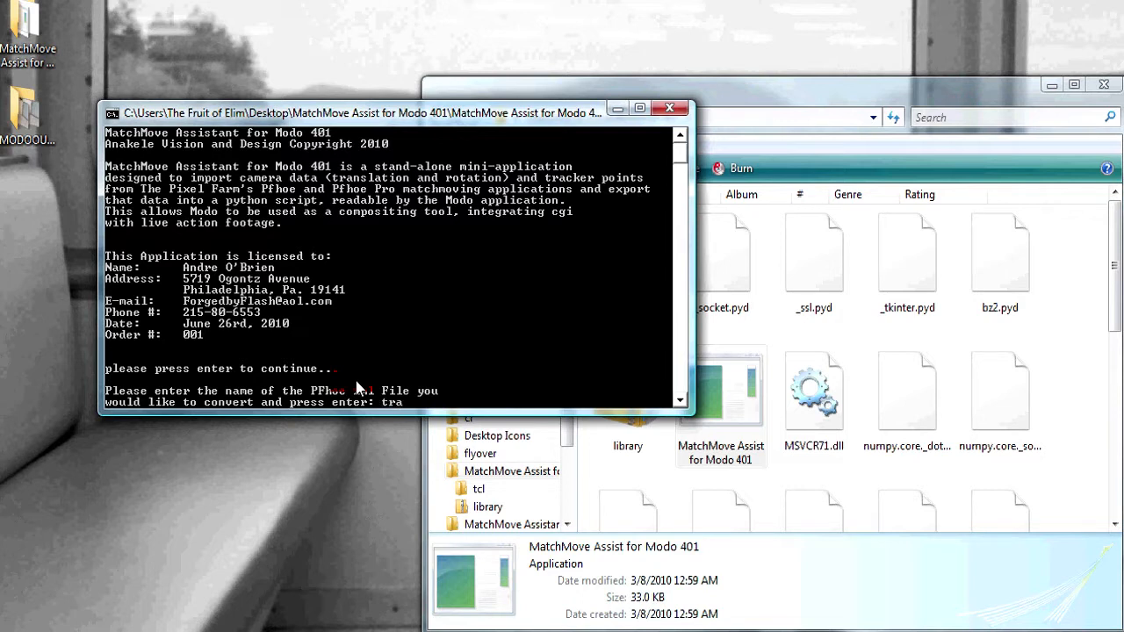
{"action": "type", "text": "train2"}
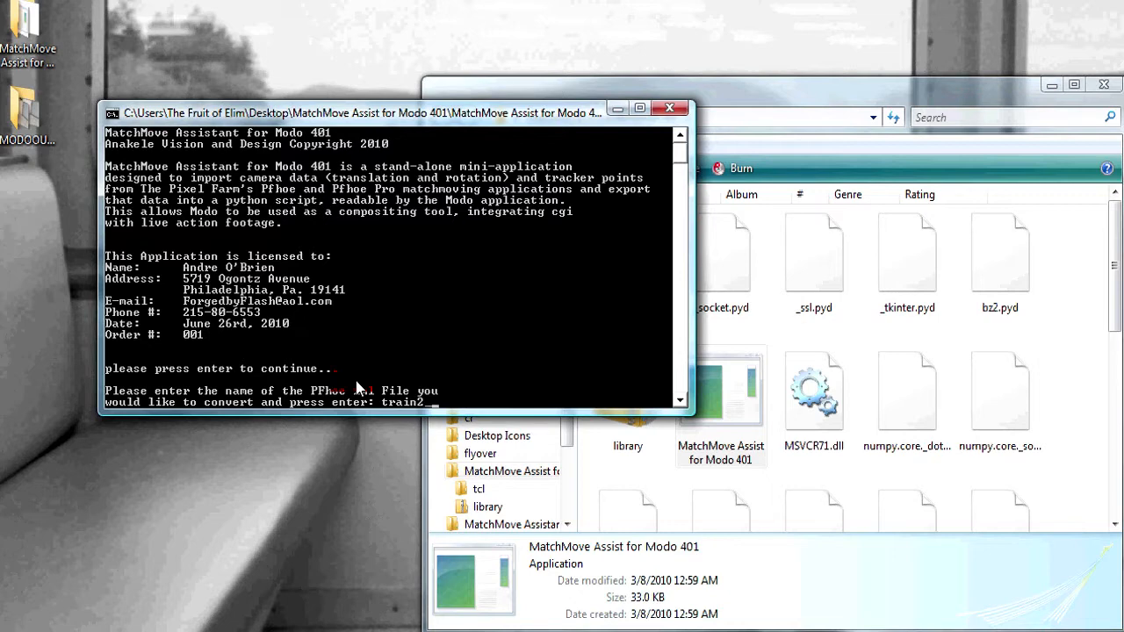
{"action": "type", "text": "avi"}
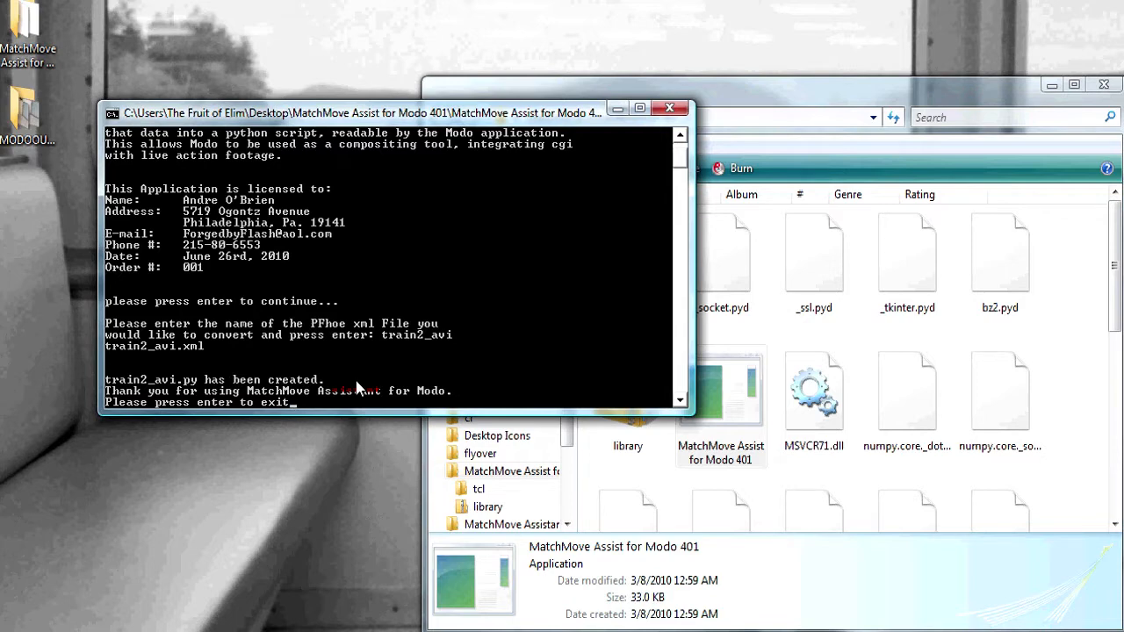
{"action": "key", "text": "enter"}
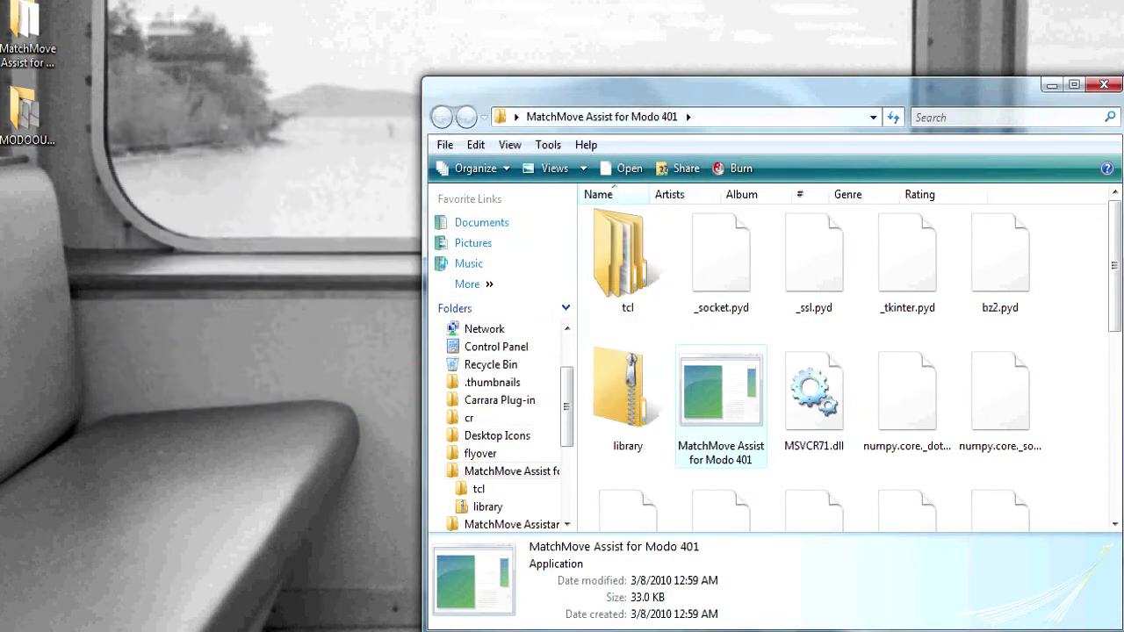
{"action": "scroll", "scroll_direction": "down", "scroll_amount": 3}
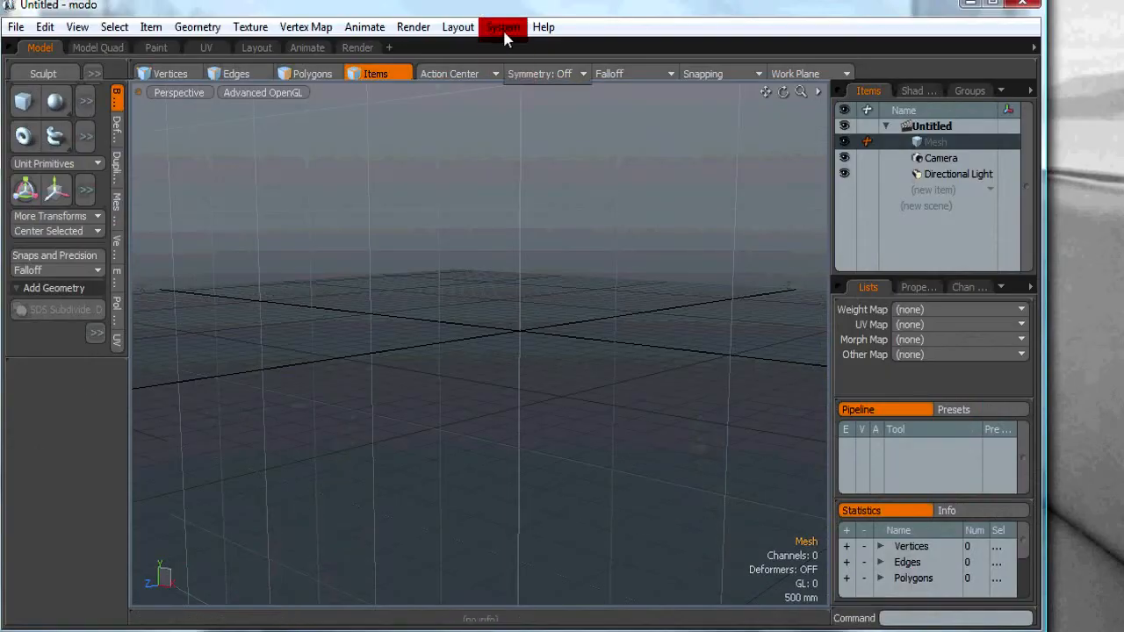
Run the train2_avi.py script to import the PFHoe camera and tracker locators
{"action": "left_click", "coordinate": [502, 26]}
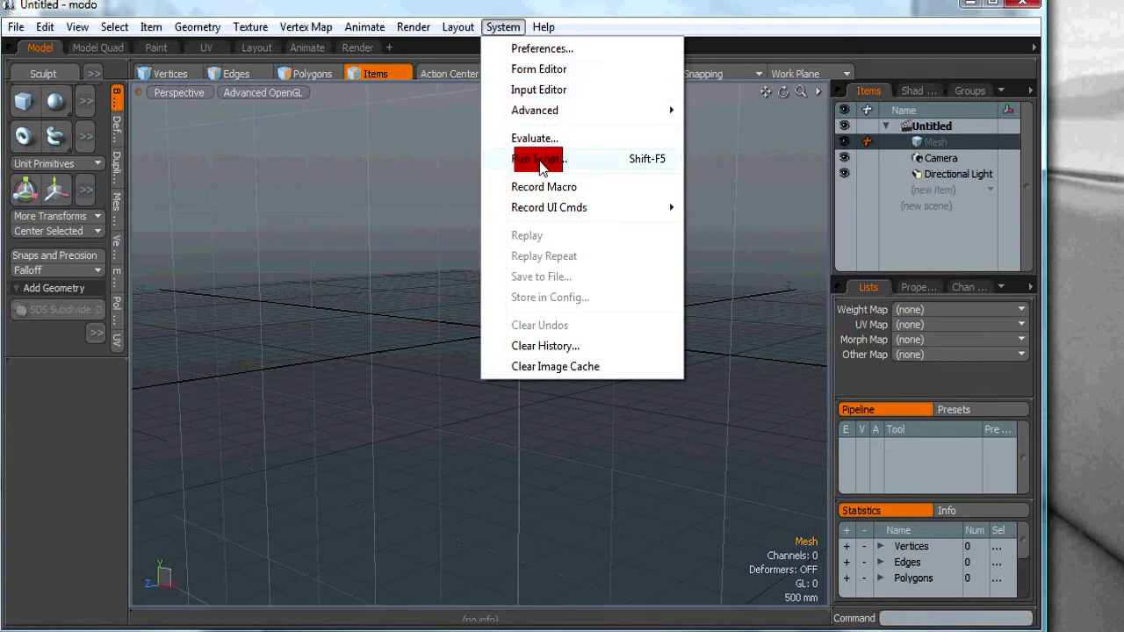
{"action": "left_click", "coordinate": [538, 158]}
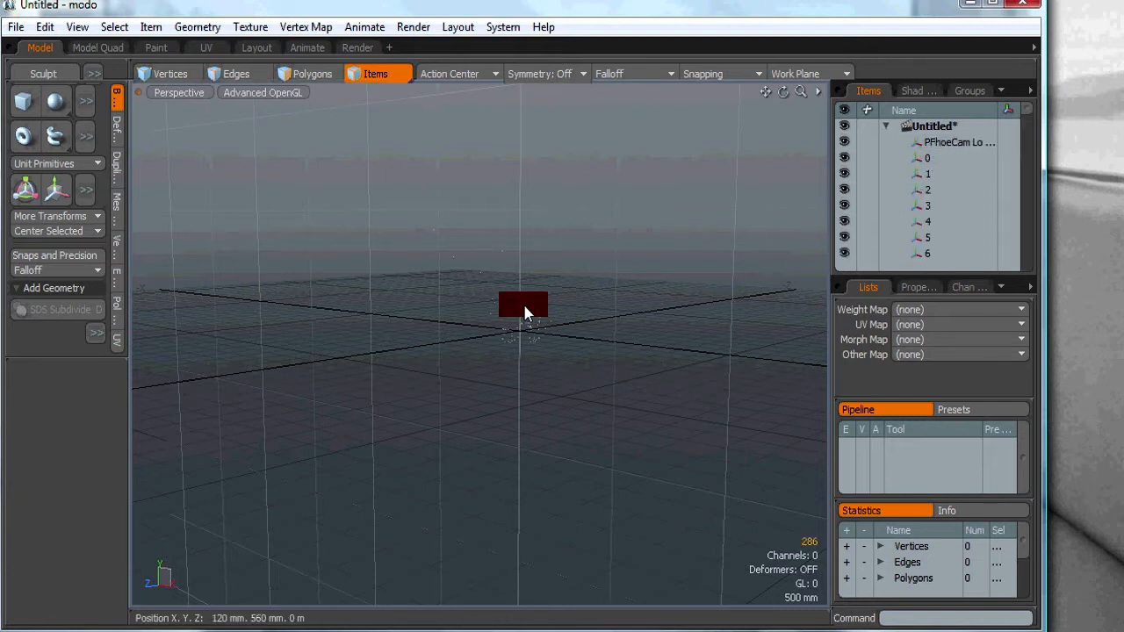
Check the scene through the PFhoe camera, then return to a free perspective view
{"action": "left_click", "coordinate": [179, 91]}
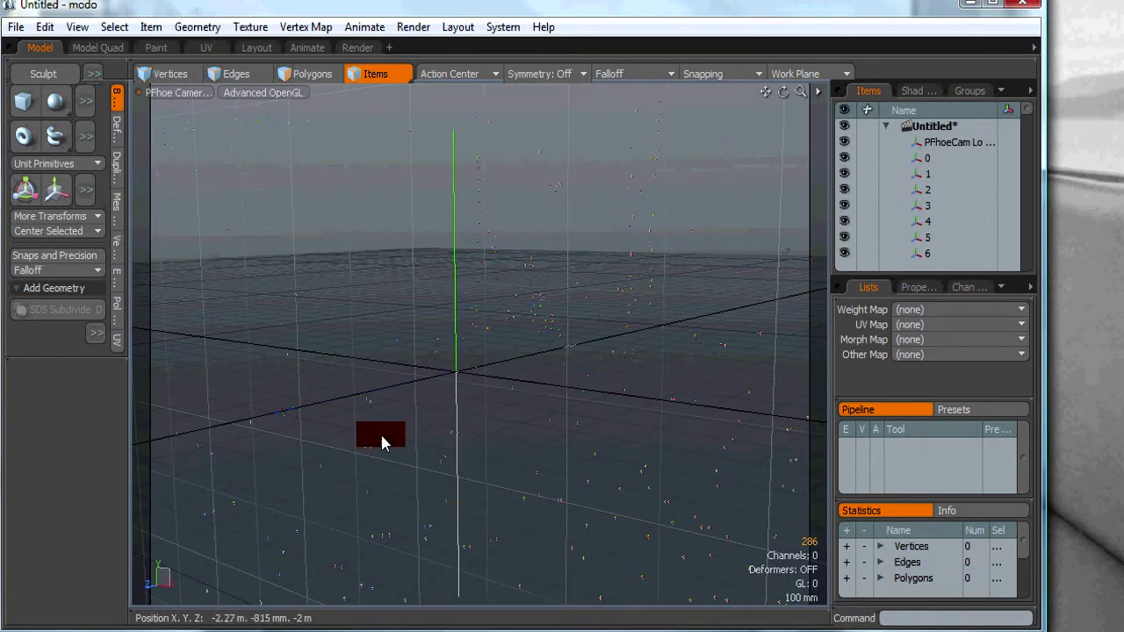
{"action": "left_click_drag", "start_coordinate": [381, 436], "coordinate": [525, 288]}
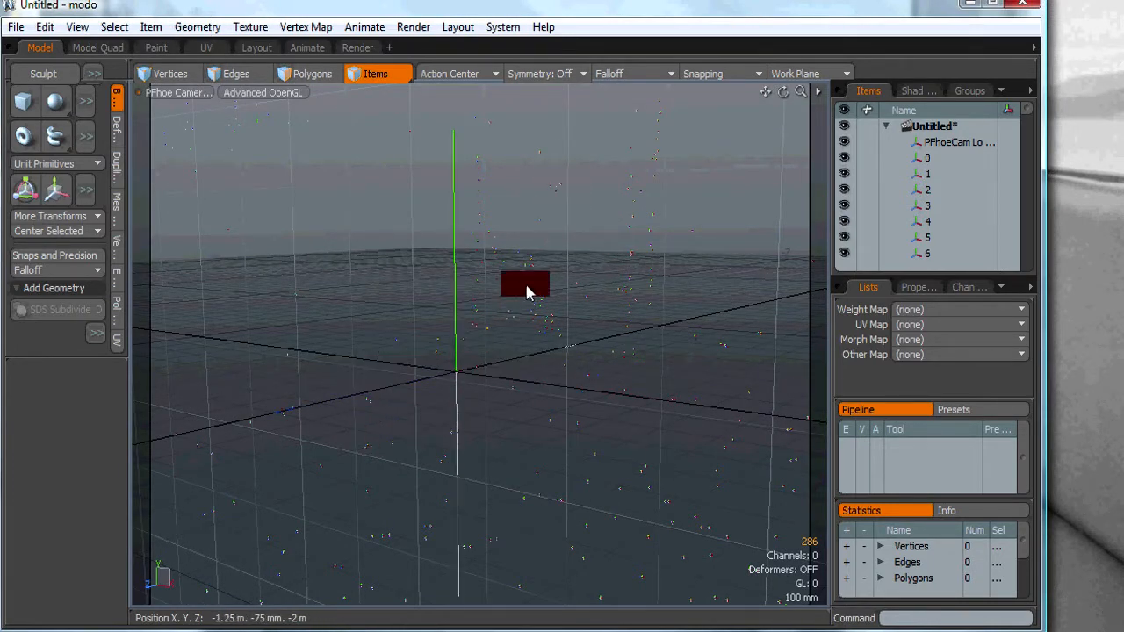
{"action": "left_click_drag", "start_coordinate": [524, 285], "coordinate": [660, 144]}
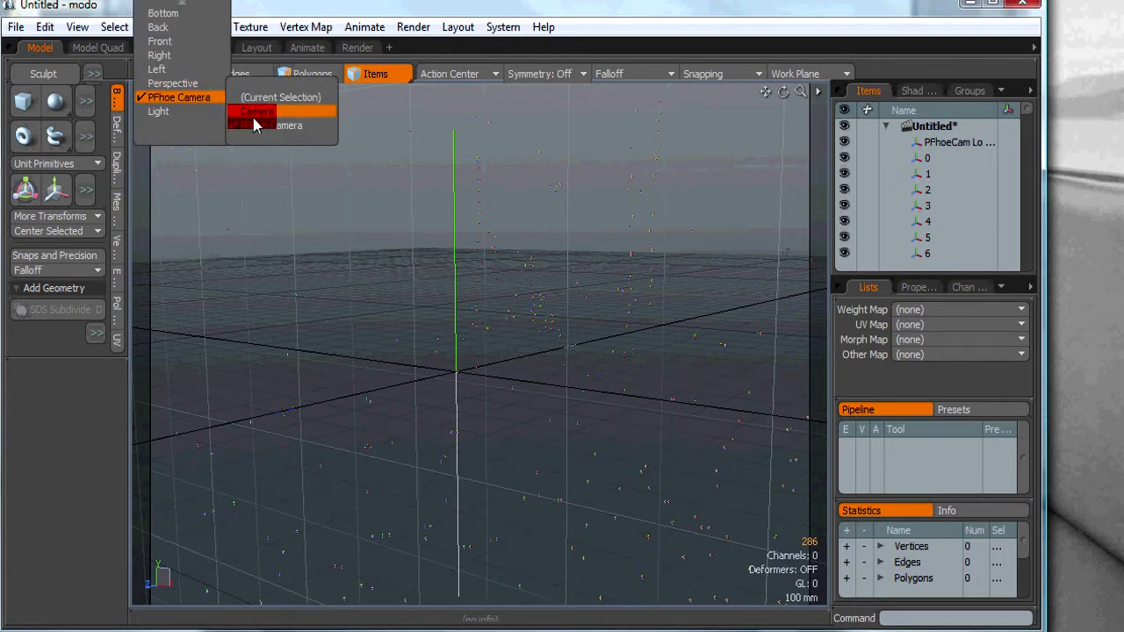
{"action": "left_click", "coordinate": [252, 112]}
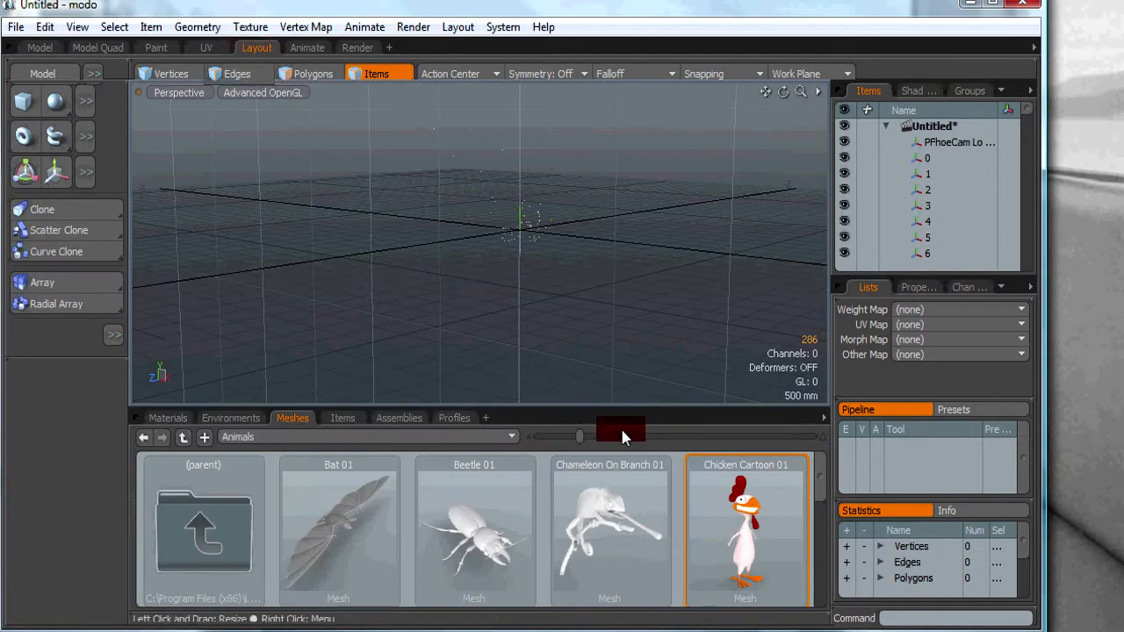
Add the Chicken Cartoon 01 mesh preset and start moving it with the transform tool
{"action": "double_click", "coordinate": [744, 526]}
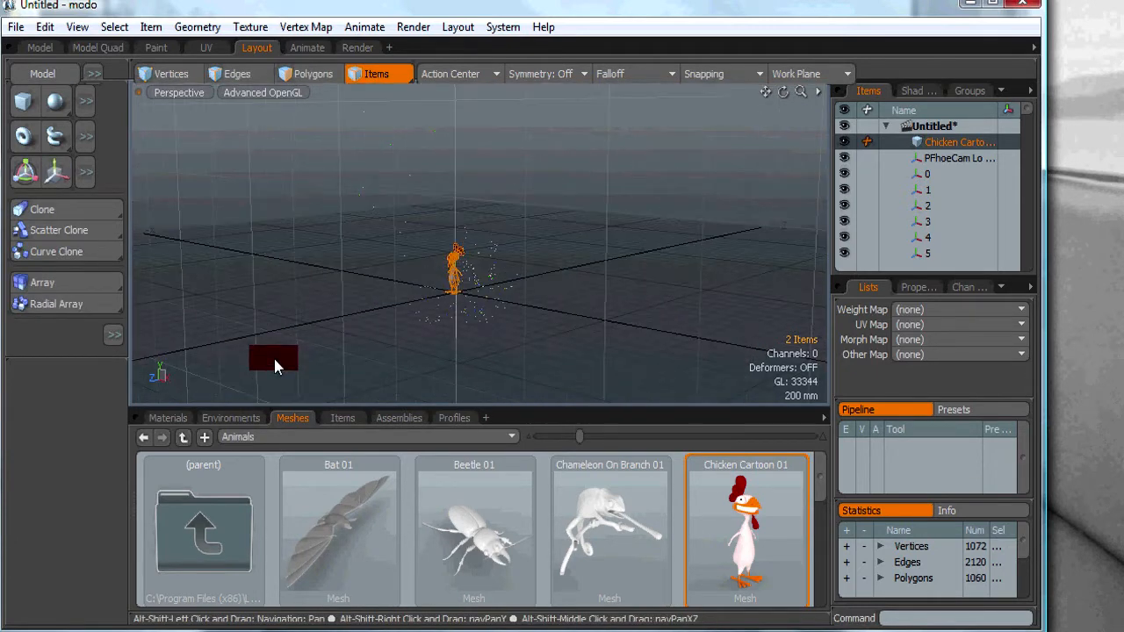
{"action": "left_click_drag", "start_coordinate": [274, 367], "coordinate": [316, 344]}
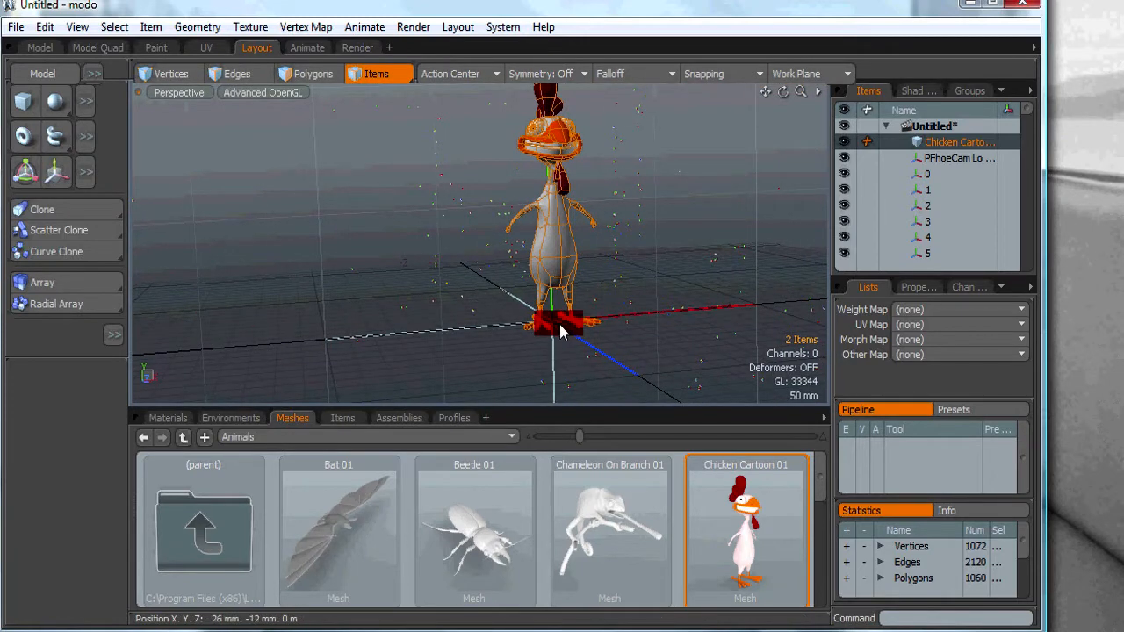
{"action": "left_click_drag", "start_coordinate": [579, 320], "coordinate": [558, 330]}
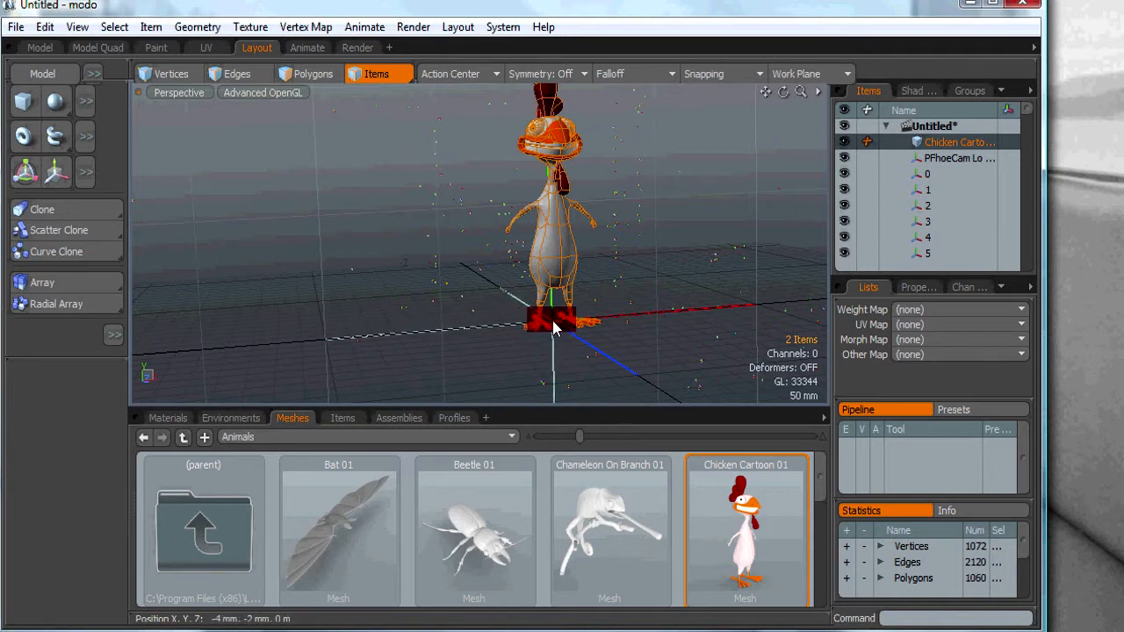
{"action": "left_click_drag", "start_coordinate": [548, 319], "coordinate": [536, 242]}
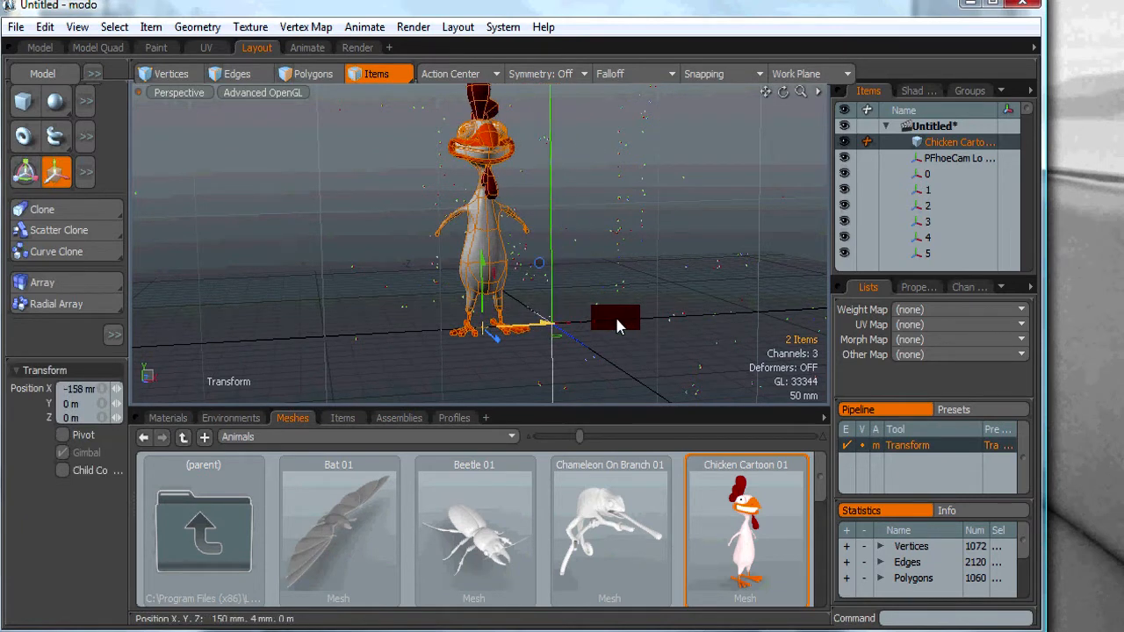
Move the chicken to about -158, 14, -119 mm among the tracker points and zoom back out
{"action": "left_click_drag", "start_coordinate": [615, 316], "coordinate": [495, 342]}
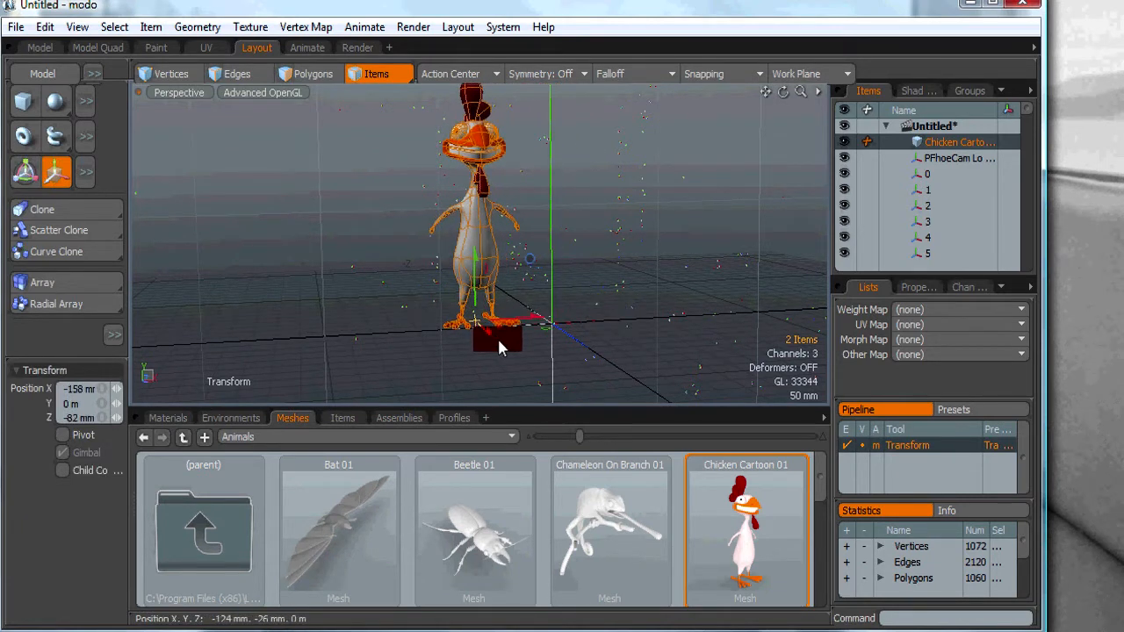
{"action": "left_click_drag", "start_coordinate": [497, 337], "coordinate": [473, 254]}
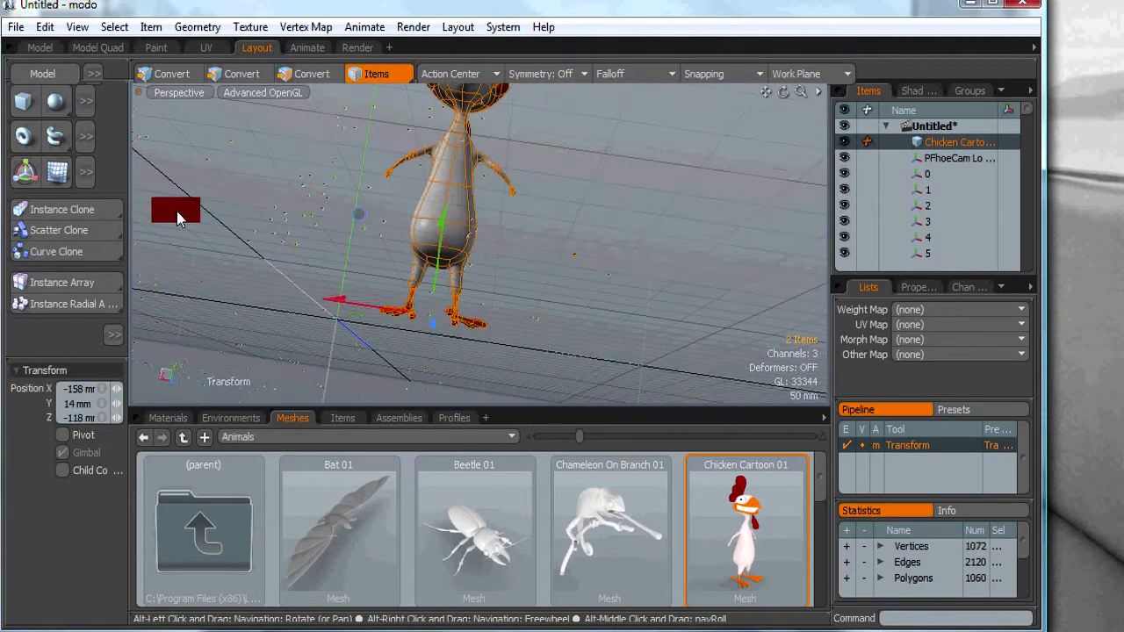
{"action": "left_click_drag", "start_coordinate": [176, 211], "coordinate": [425, 319]}
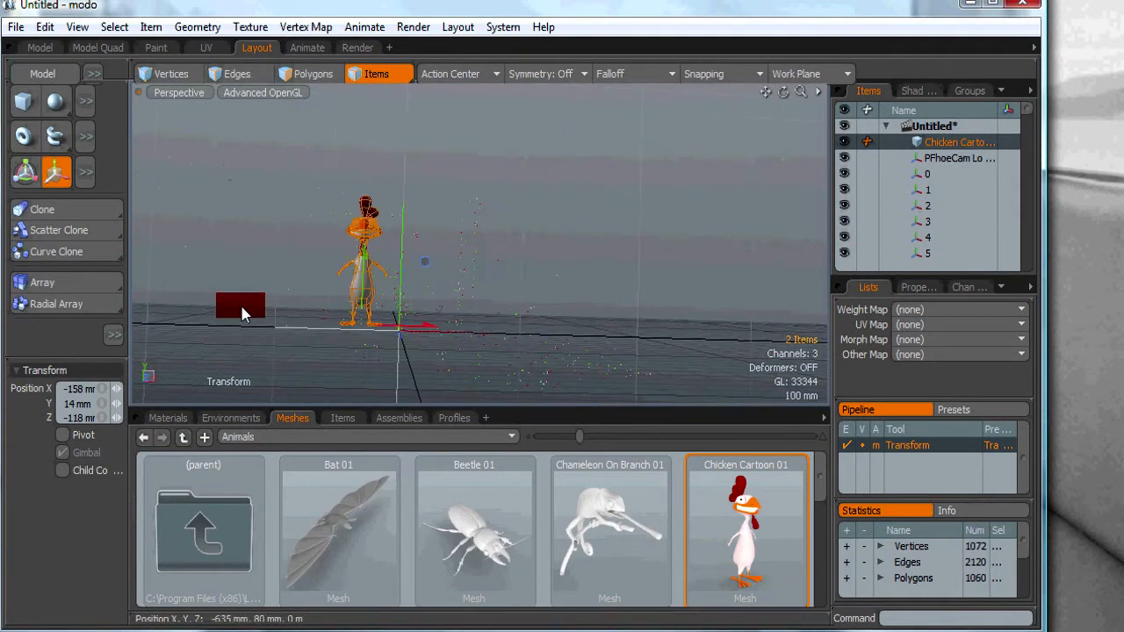
Through the PFhoe camera, select Chicken Cartoon 01 and set its Rotation Y to about 29°
{"action": "left_click", "coordinate": [179, 91]}
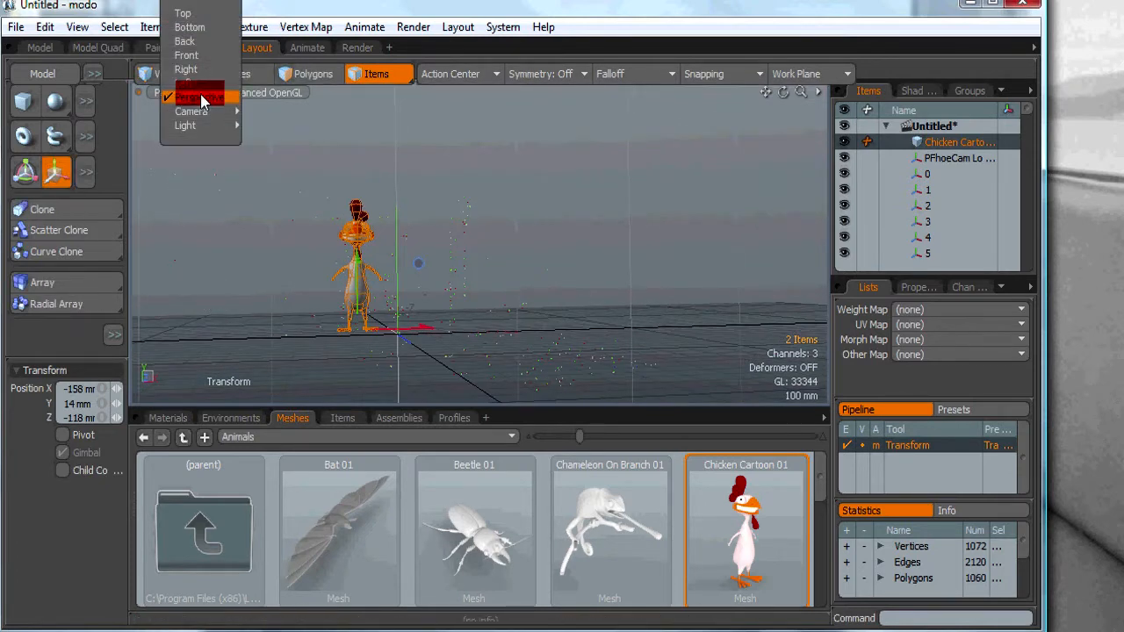
{"action": "left_click", "coordinate": [307, 47]}
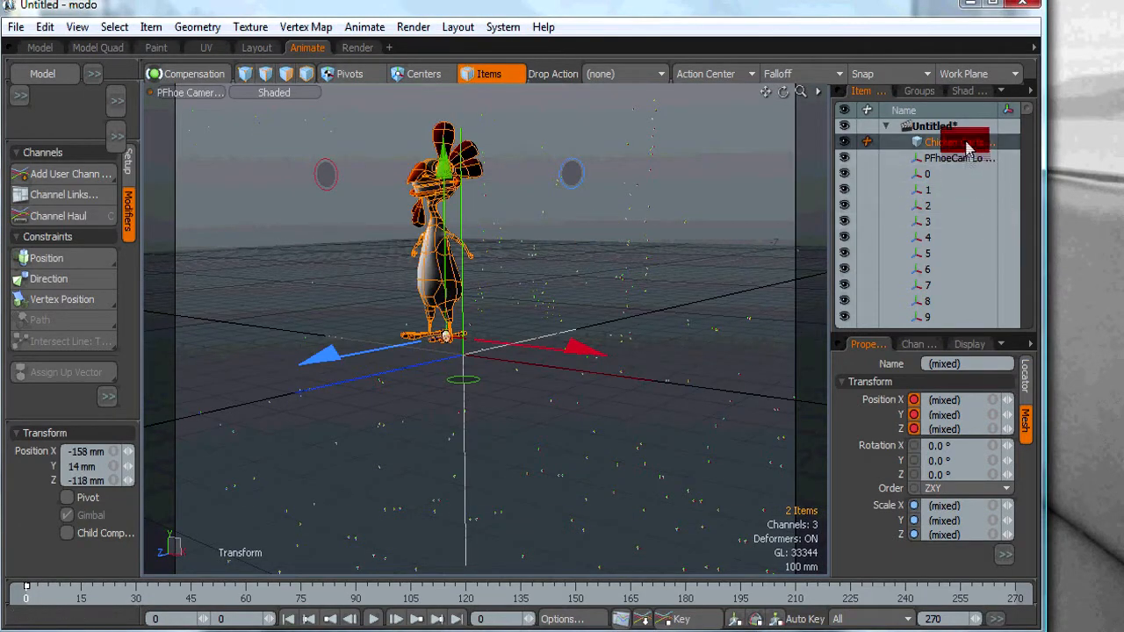
{"action": "left_click", "coordinate": [948, 142]}
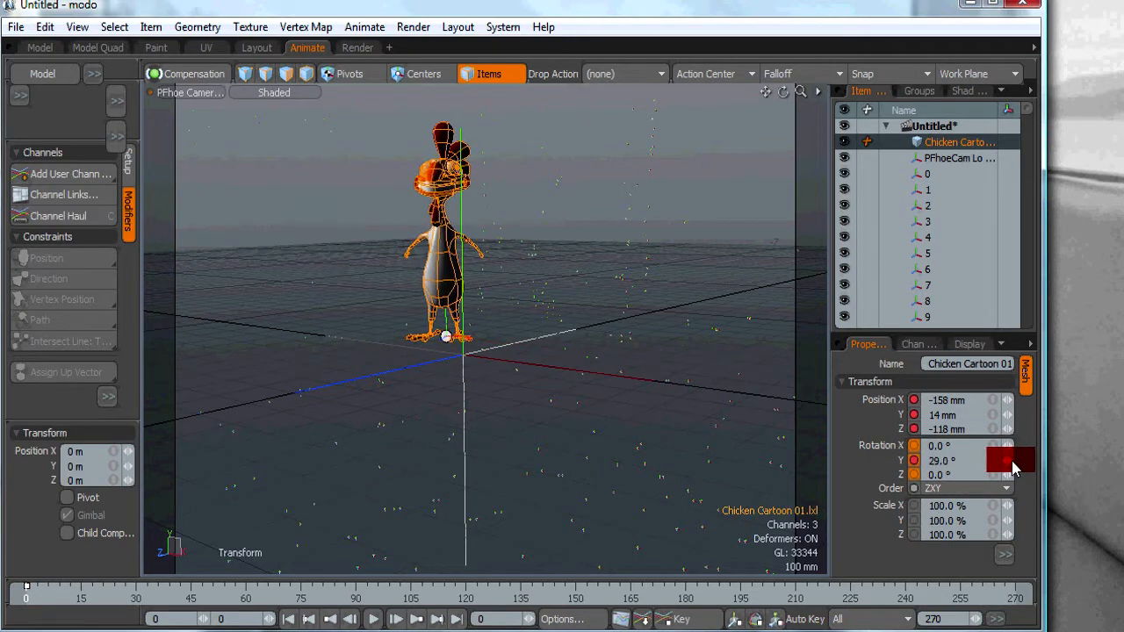
{"action": "left_click_drag", "start_coordinate": [1009, 460], "coordinate": [966, 450]}
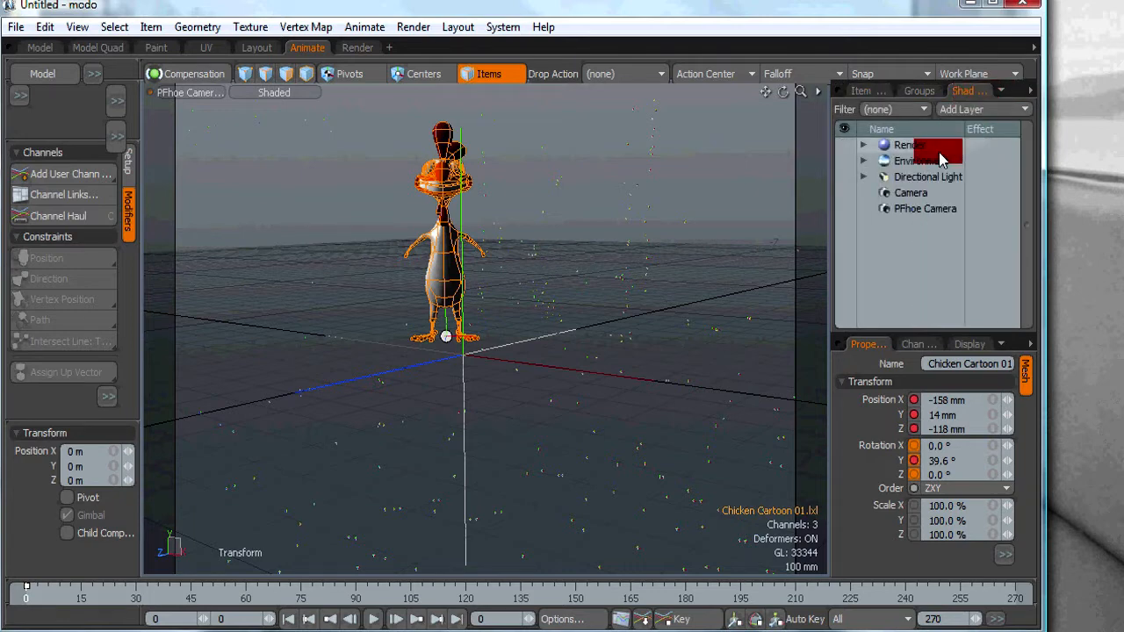
Give the Environment an image map of the train2 footage projected through the PFhoe Camera
{"action": "left_click", "coordinate": [917, 162]}
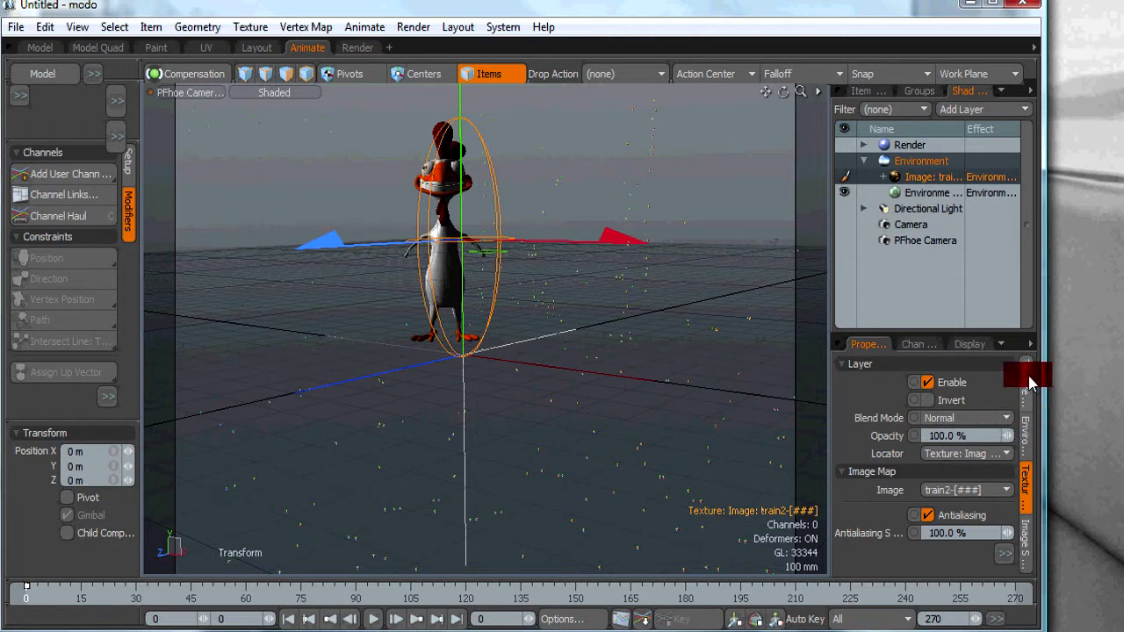
{"action": "left_click", "coordinate": [1026, 390]}
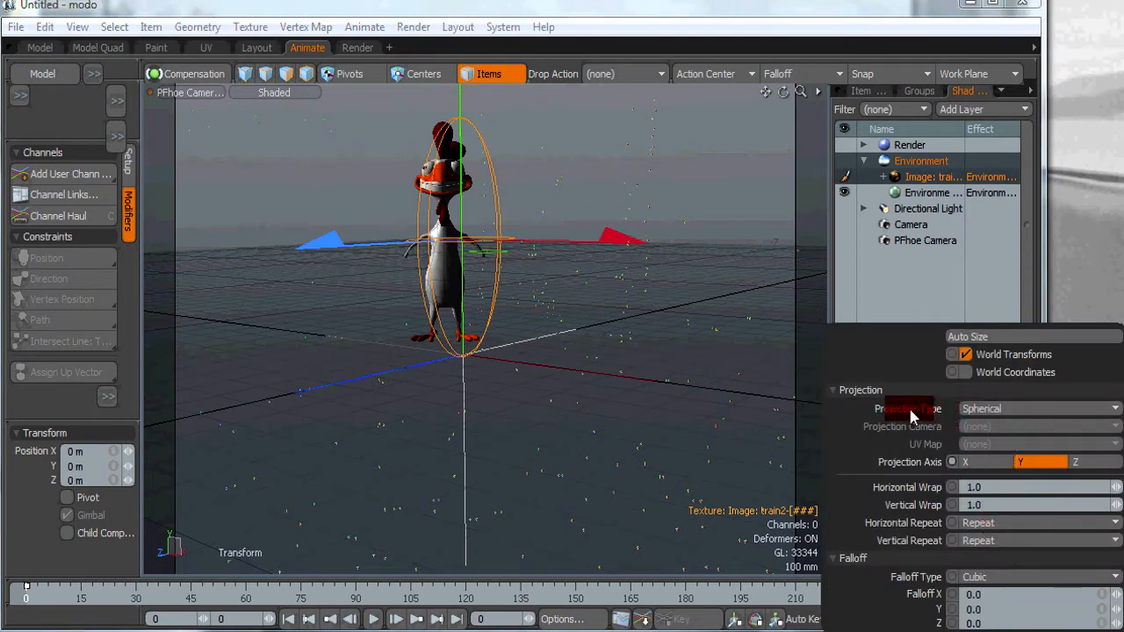
{"action": "left_click", "coordinate": [1036, 407]}
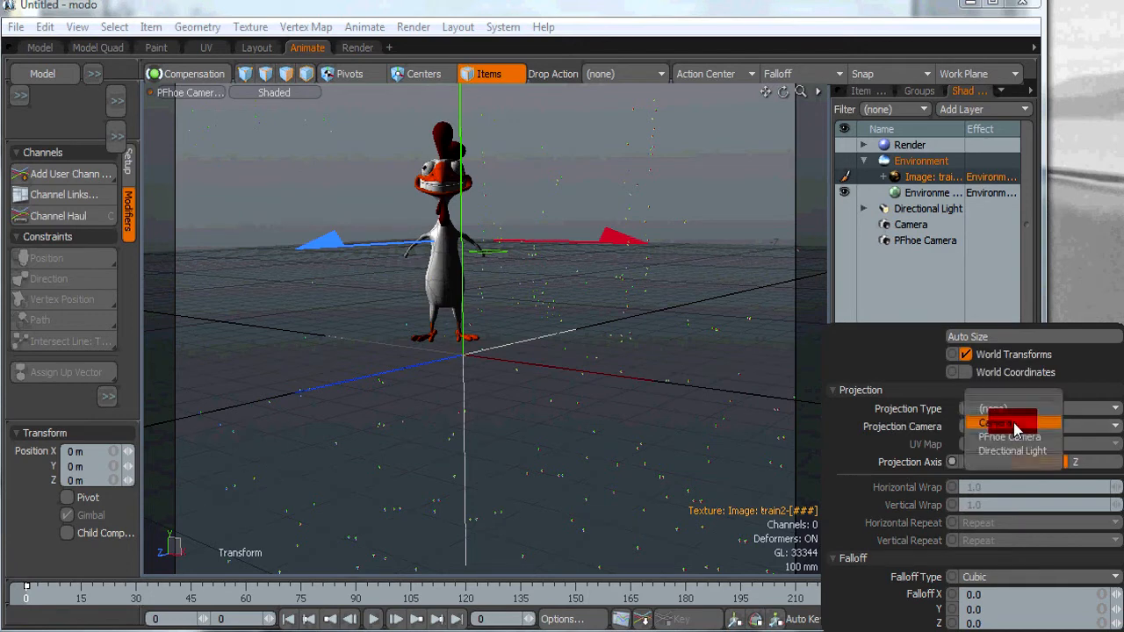
{"action": "left_click", "coordinate": [1009, 423]}
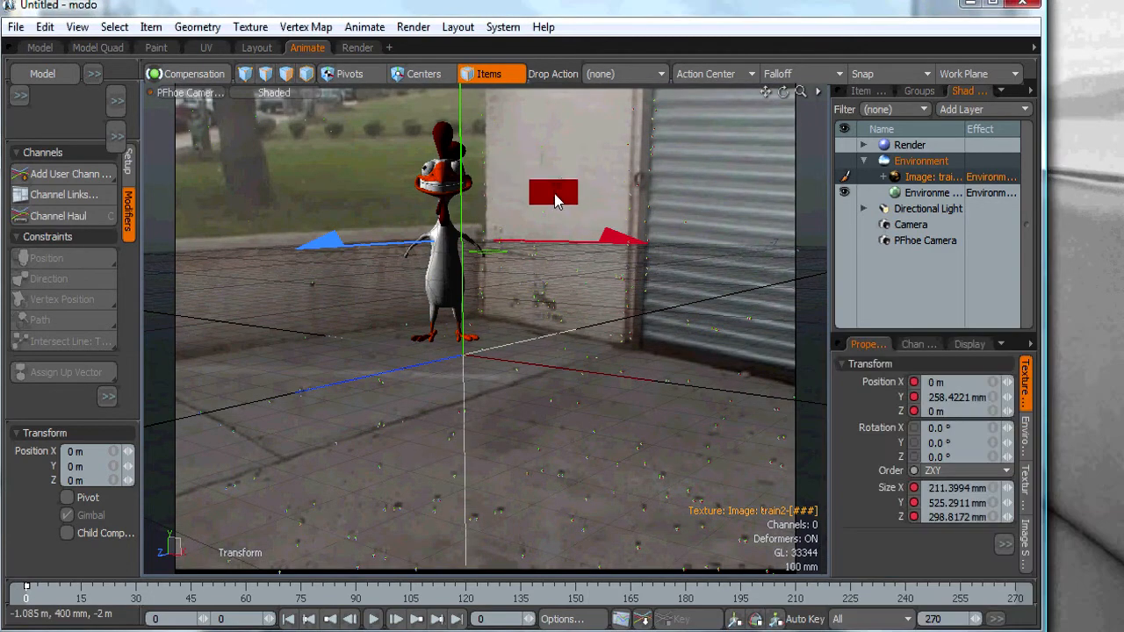
{"action": "left_click_drag", "start_coordinate": [553, 193], "coordinate": [546, 449]}
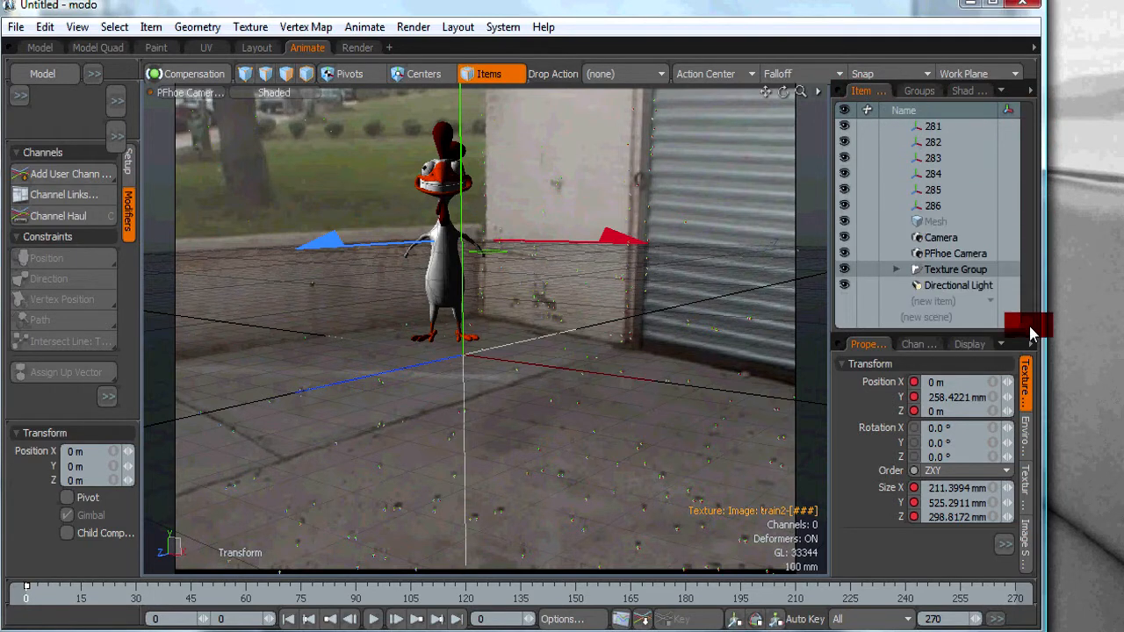
{"action": "left_click", "coordinate": [955, 253]}
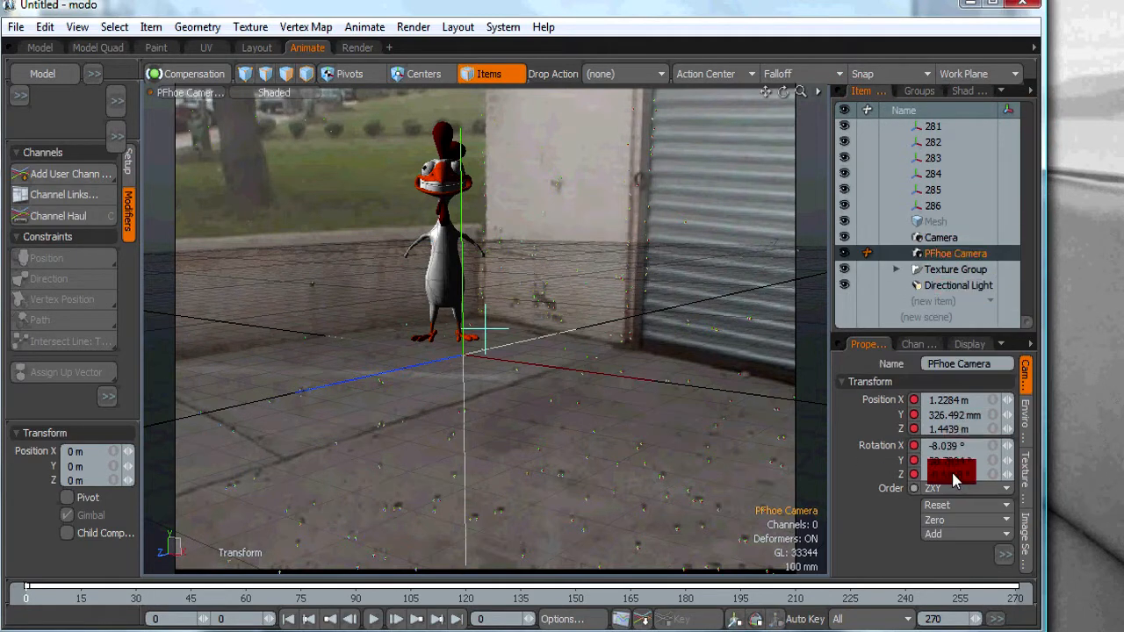
{"action": "left_click", "coordinate": [966, 488]}
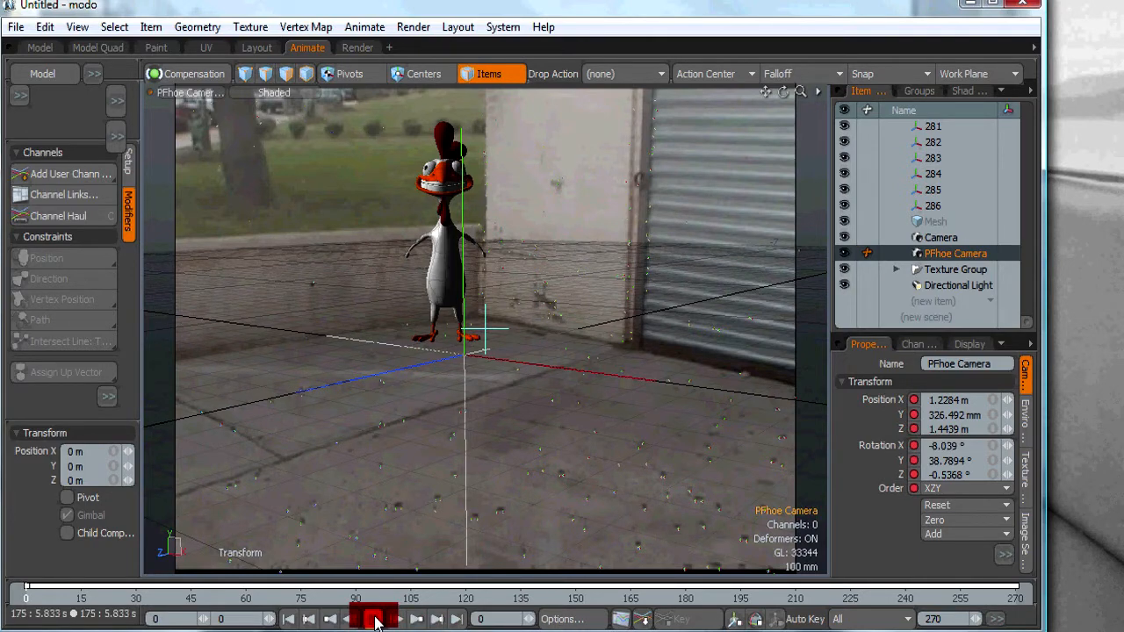
{"action": "left_click", "coordinate": [372, 619]}
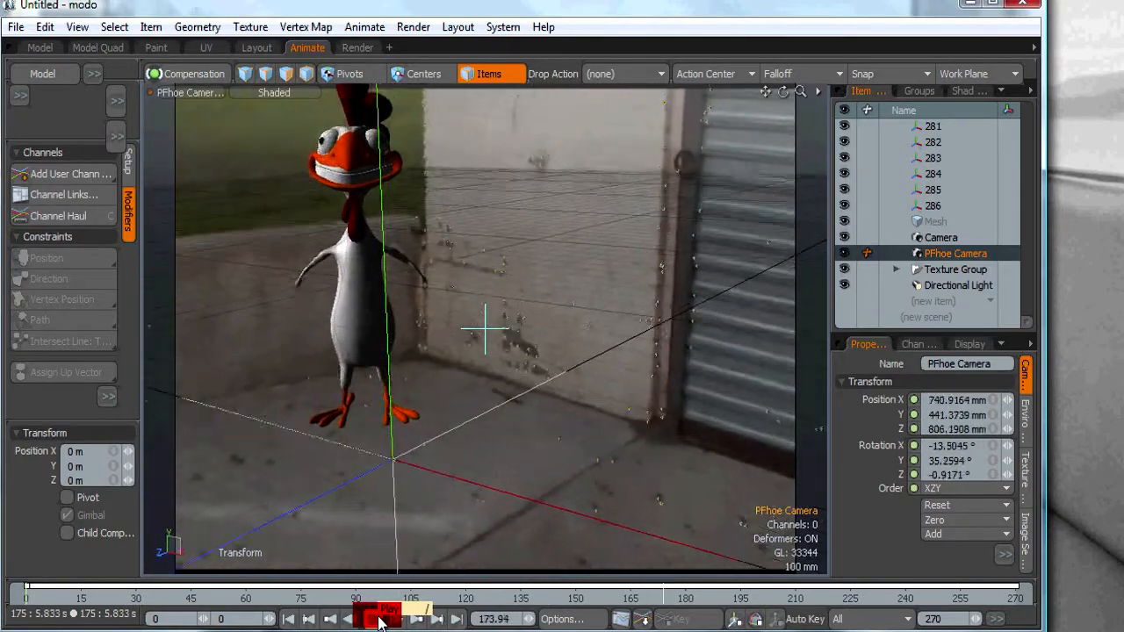
{"action": "left_click", "coordinate": [379, 618]}
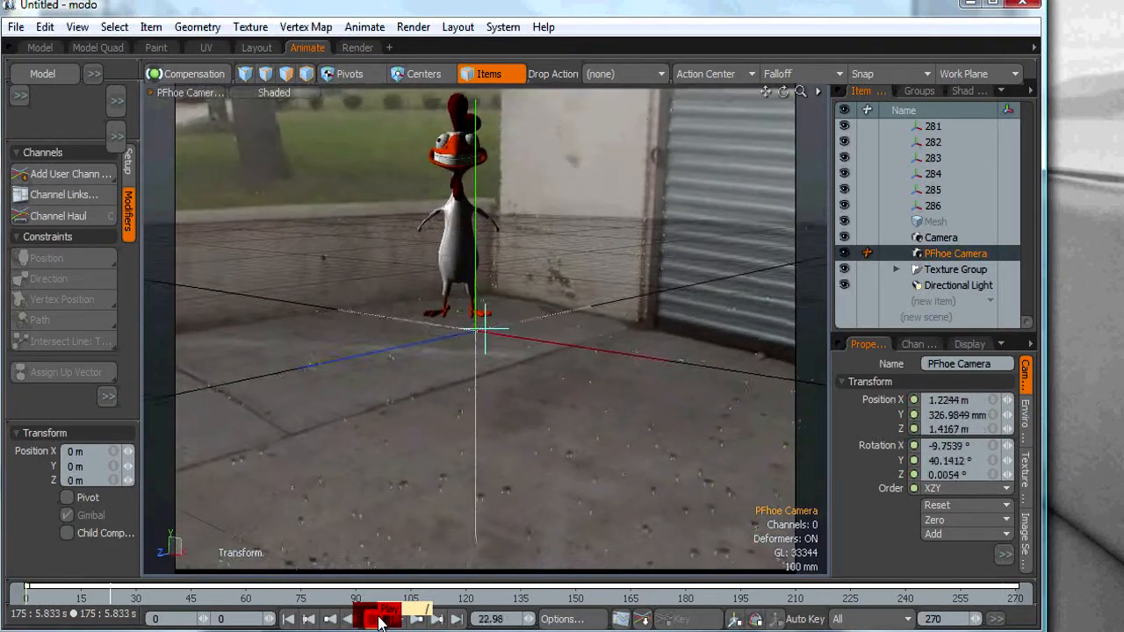
{"action": "left_click", "coordinate": [379, 618]}
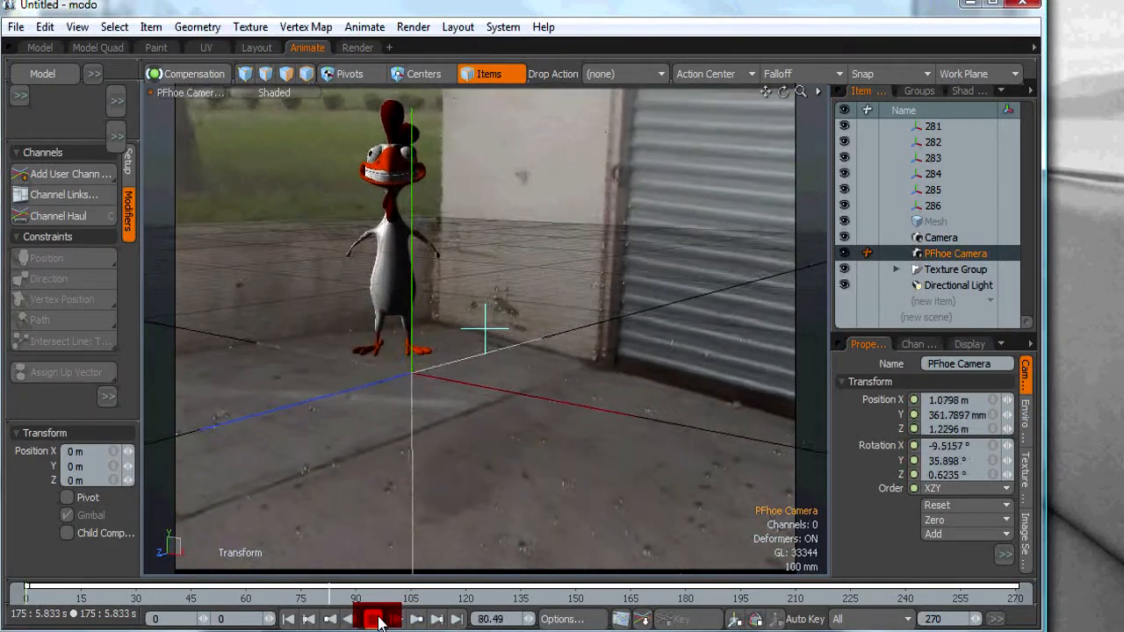
{"action": "left_click_drag", "start_coordinate": [380, 615], "coordinate": [380, 614]}
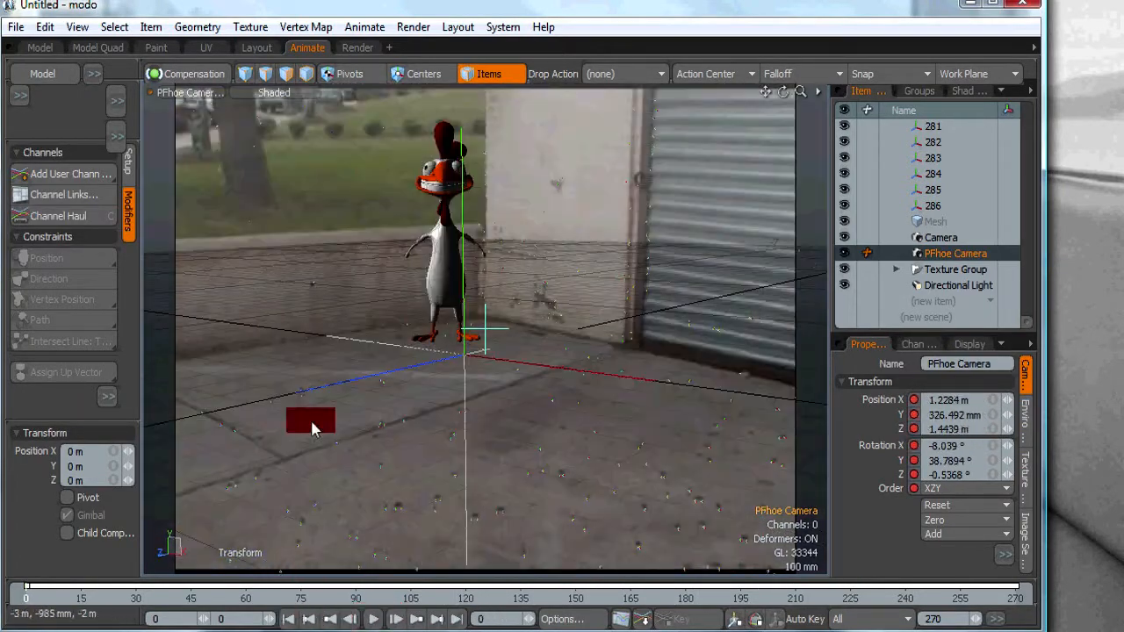
Switch to the Render layout and set both viewports to the PFhoe Camera
{"action": "left_click", "coordinate": [413, 27]}
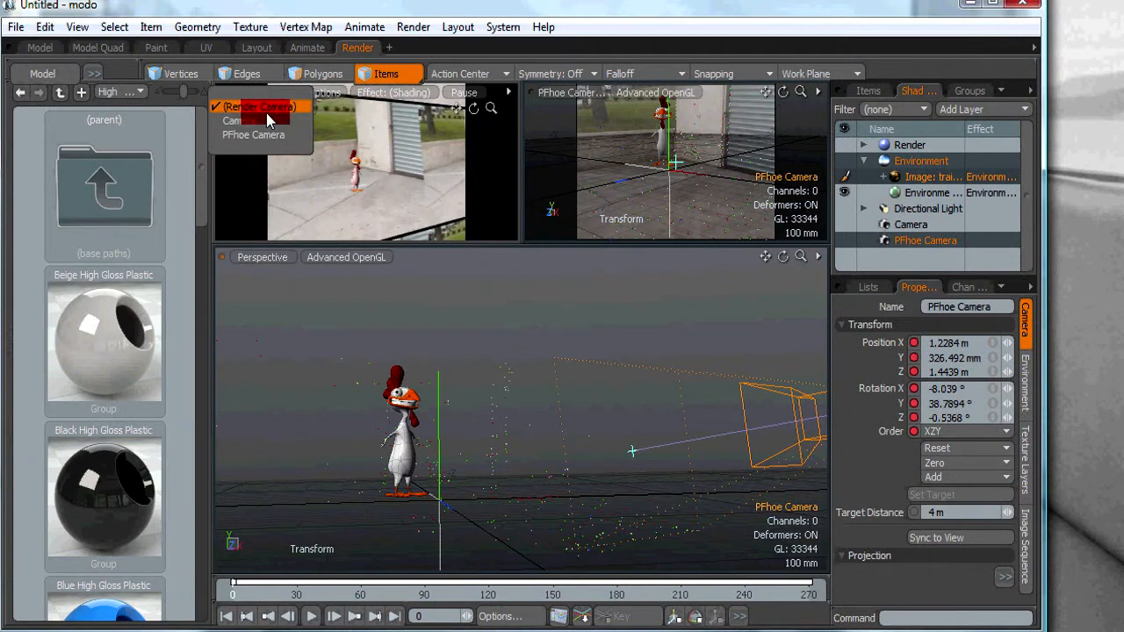
{"action": "left_click", "coordinate": [253, 134]}
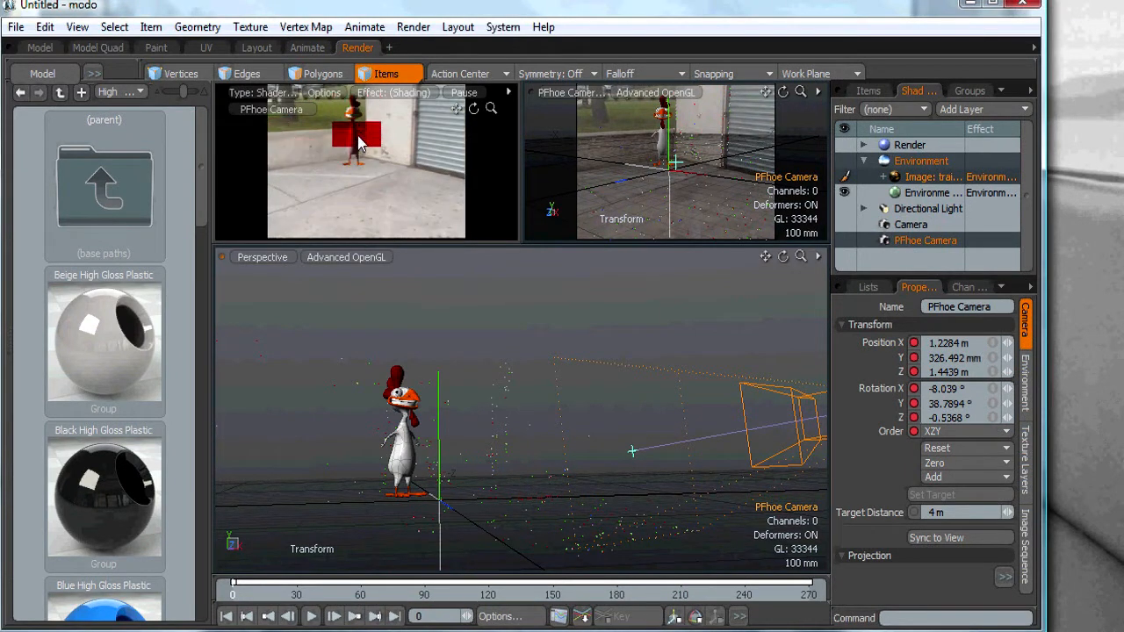
{"action": "left_click", "coordinate": [263, 256]}
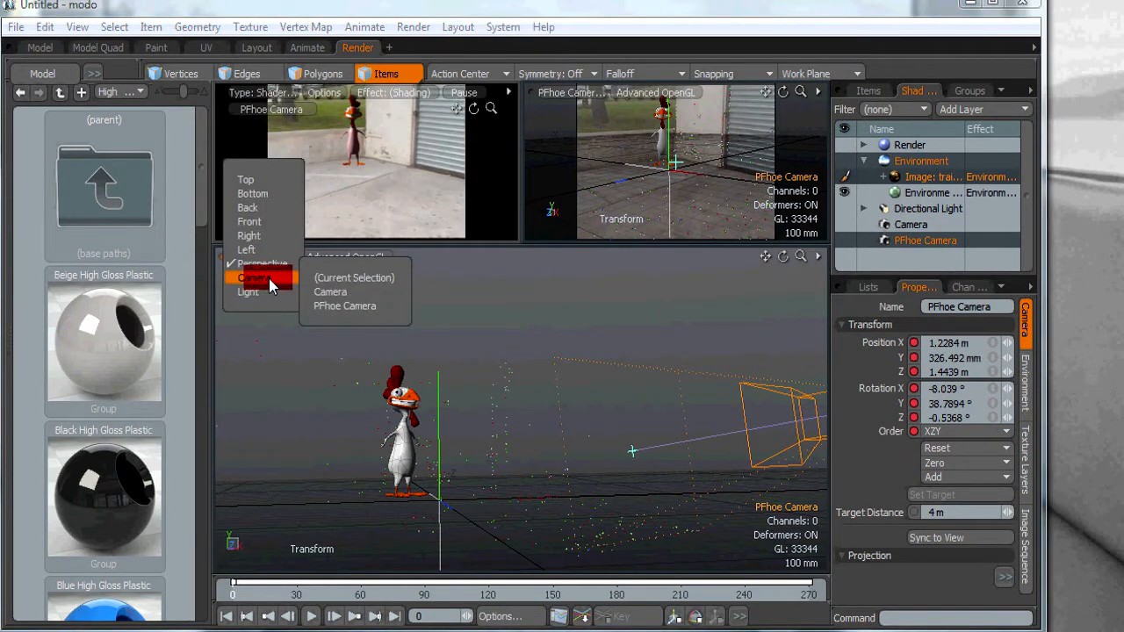
{"action": "left_click", "coordinate": [345, 306]}
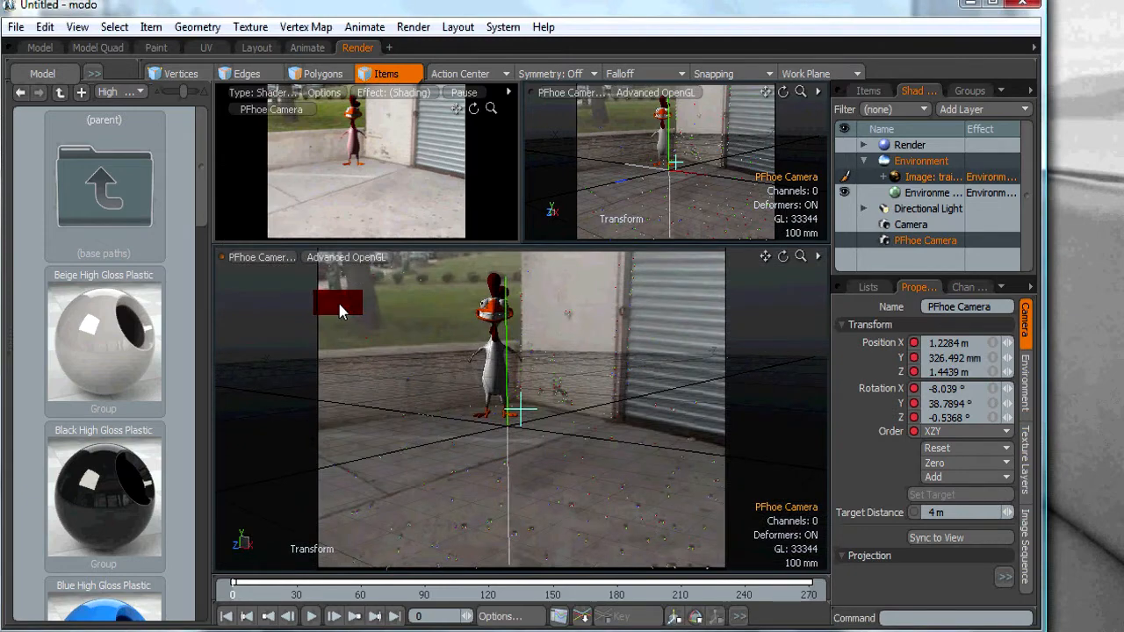
Render Animation for frames 0–270, saved as an image sequence to the MODOOUTPUT folder
{"action": "left_click", "coordinate": [412, 26]}
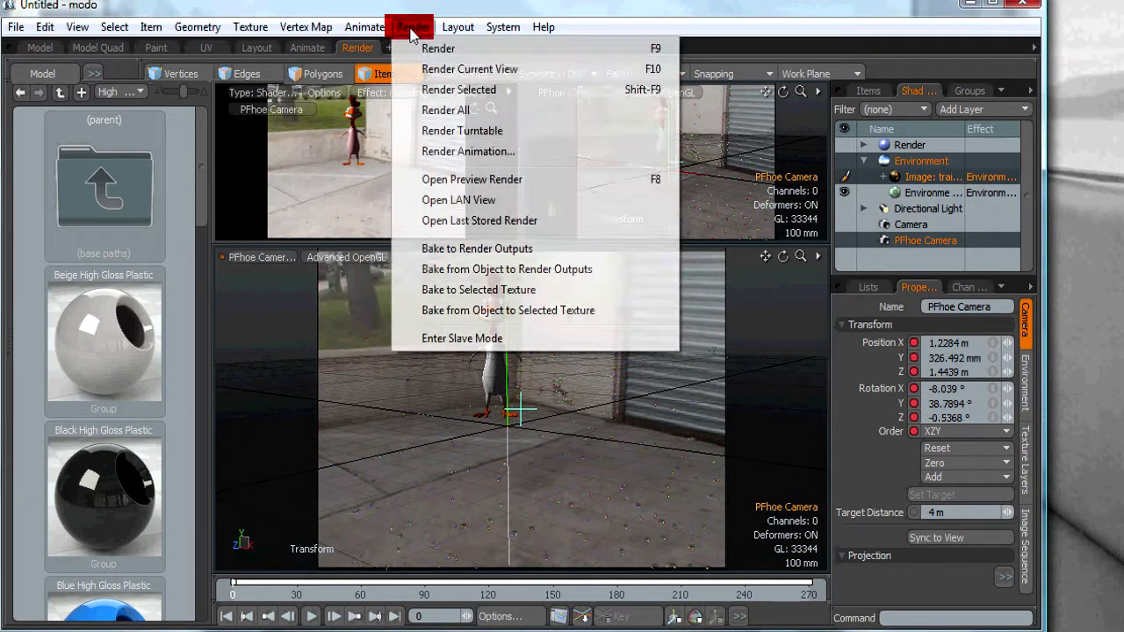
{"action": "left_click", "coordinate": [467, 151]}
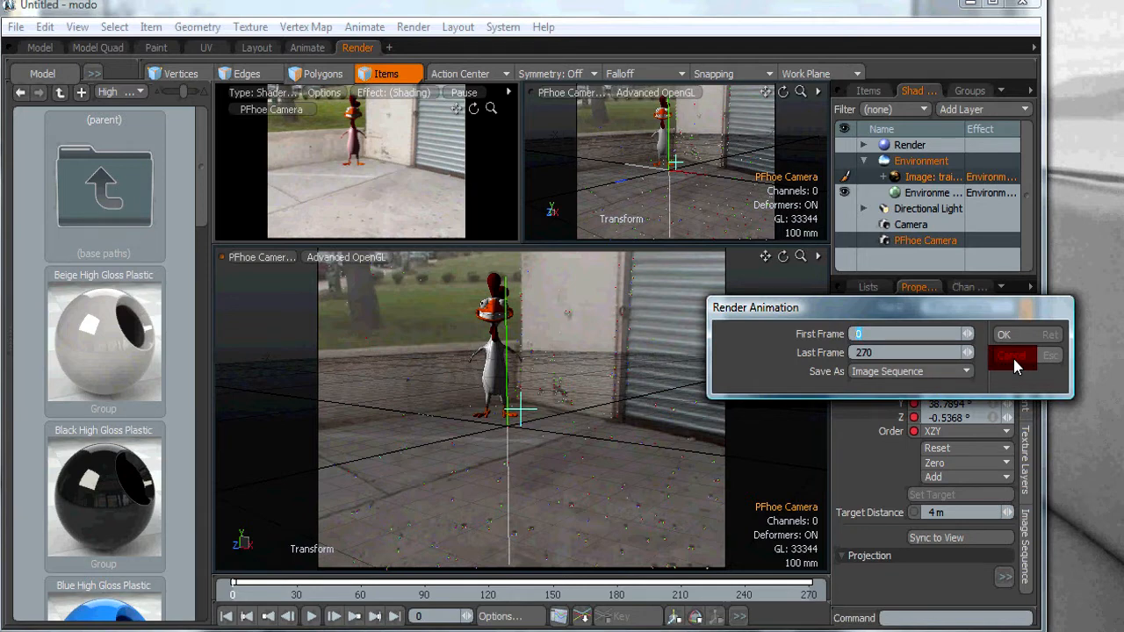
{"action": "left_click", "coordinate": [910, 370]}
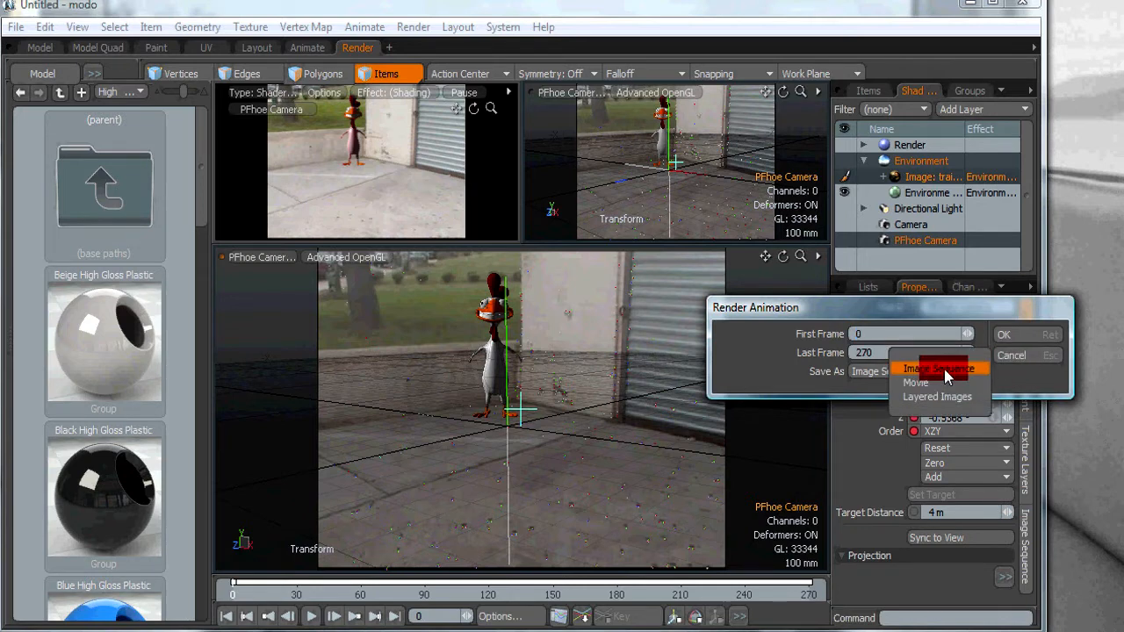
{"action": "mouse_move", "coordinate": [947, 383]}
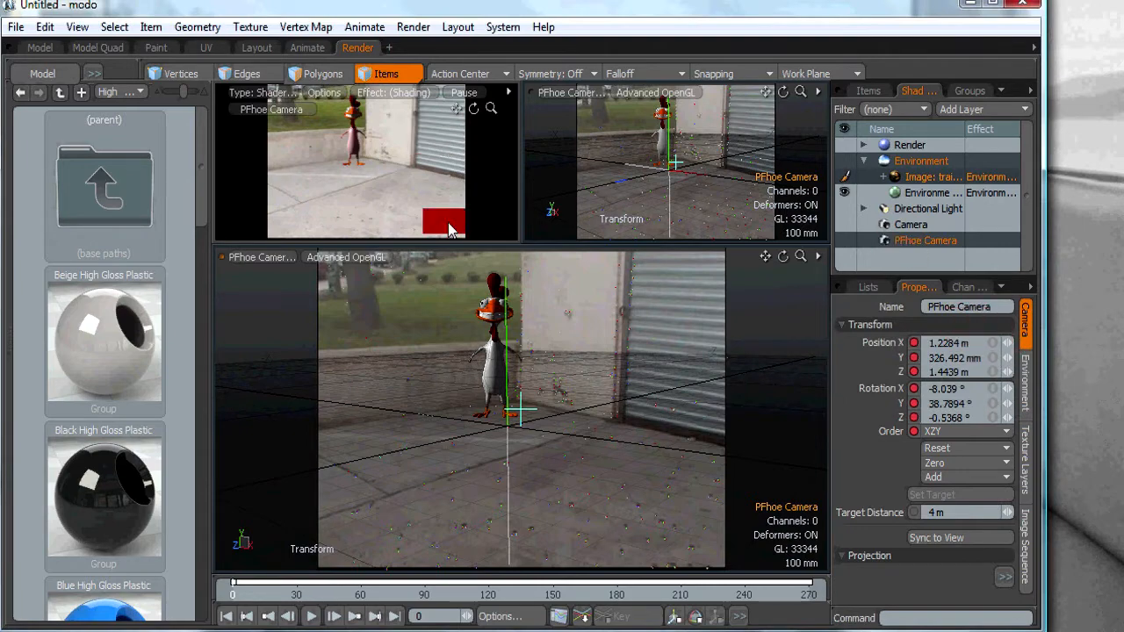
{"action": "left_click", "coordinate": [311, 615]}
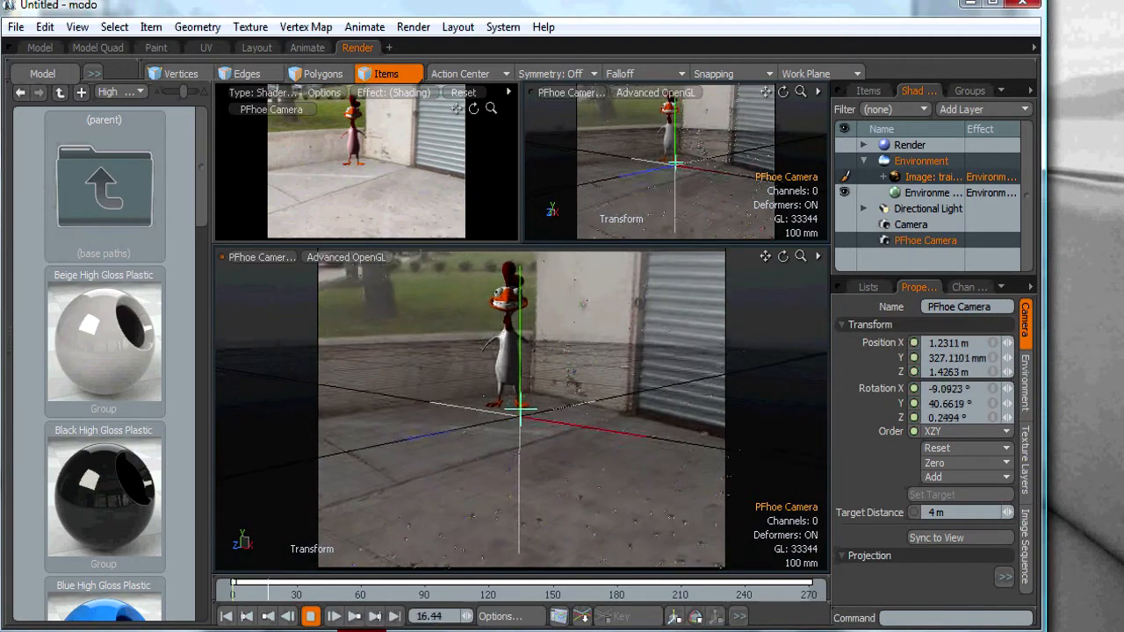
{"action": "left_click", "coordinate": [333, 614]}
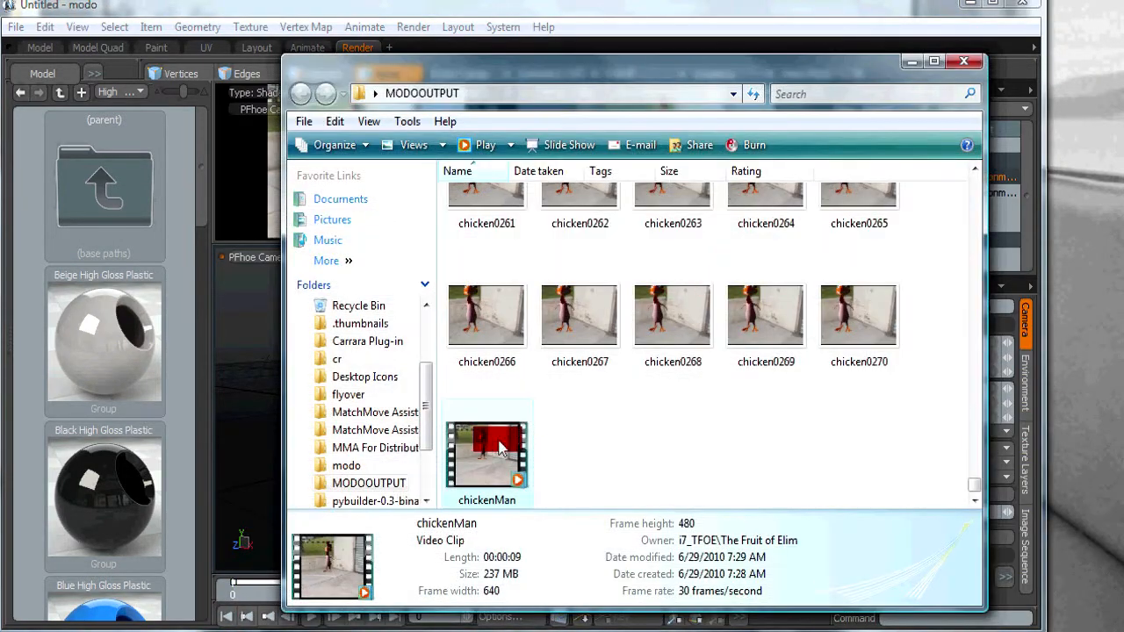
Play the chickenMan clip in Windows Media Player
{"action": "double_click", "coordinate": [486, 453]}
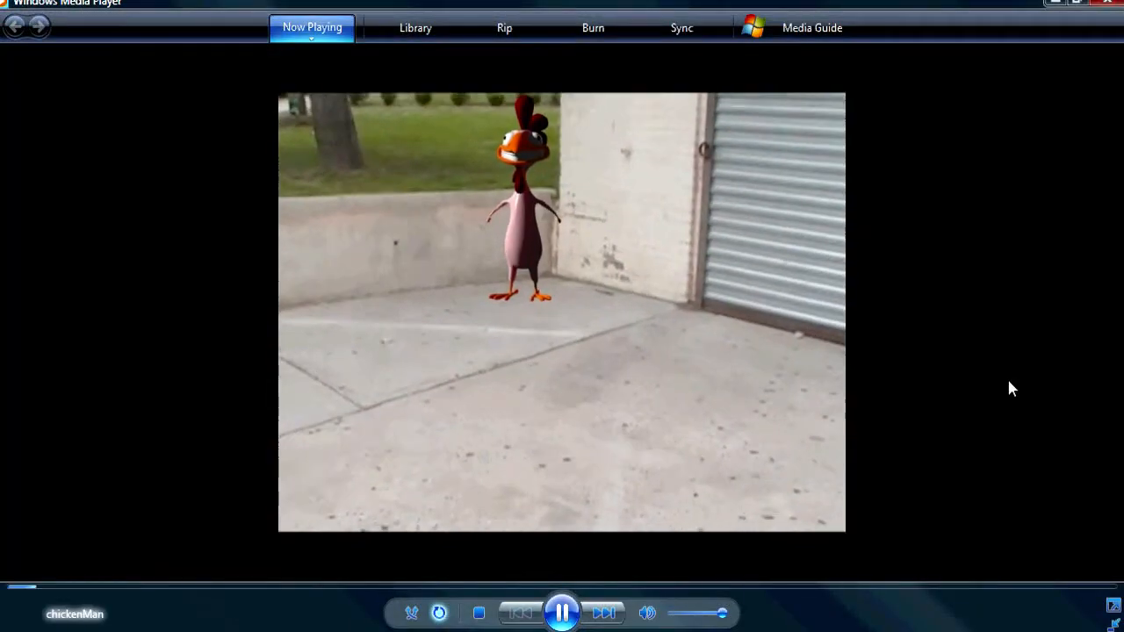